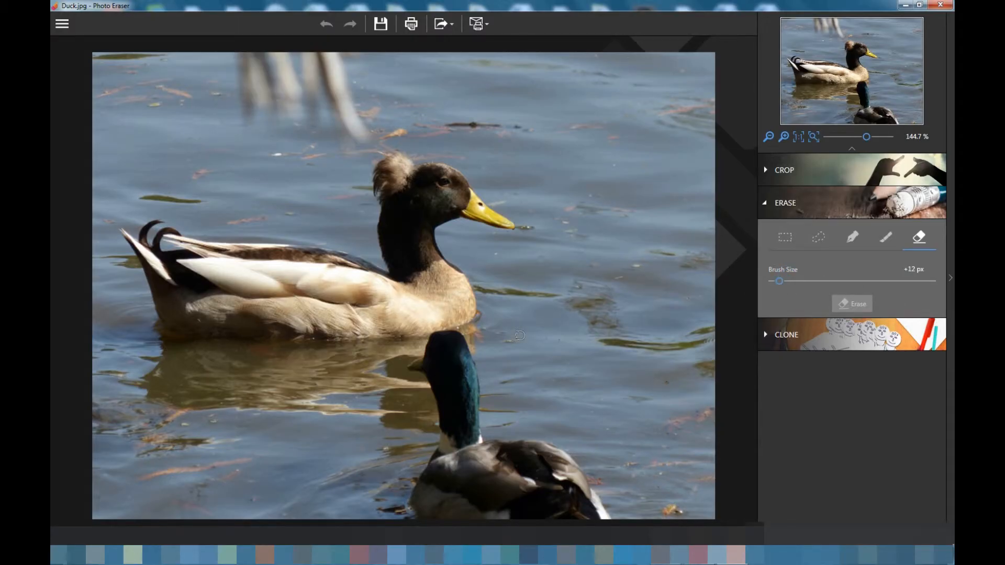
{"action": "mouse_move", "coordinate": [804, 394]}
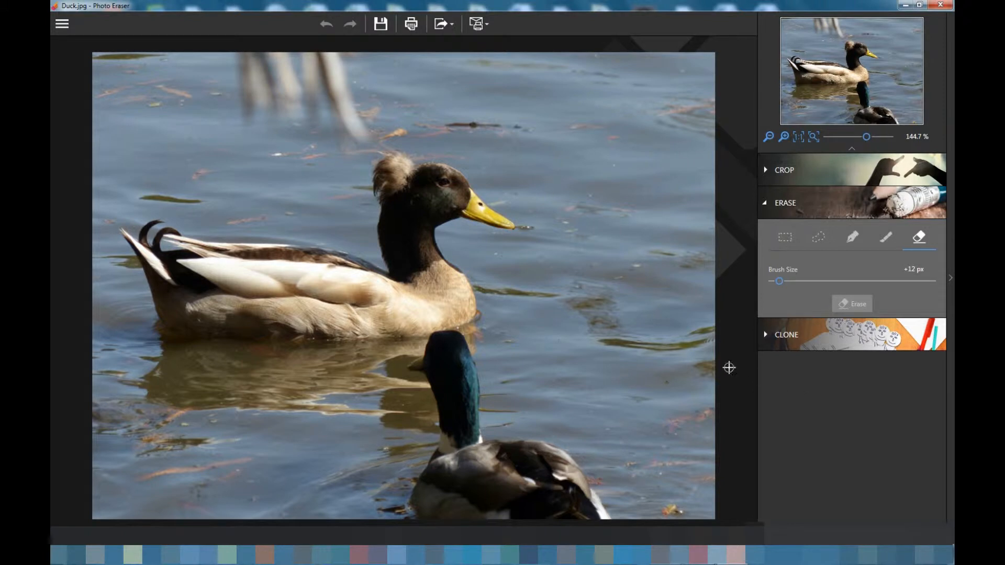
{"action": "mouse_move", "coordinate": [518, 350]}
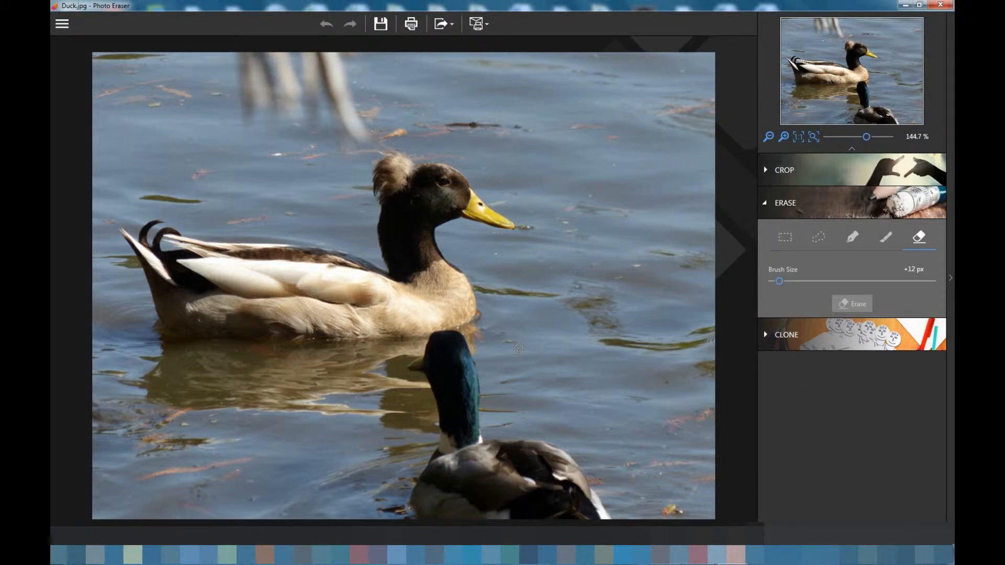
{"action": "mouse_move", "coordinate": [527, 350]}
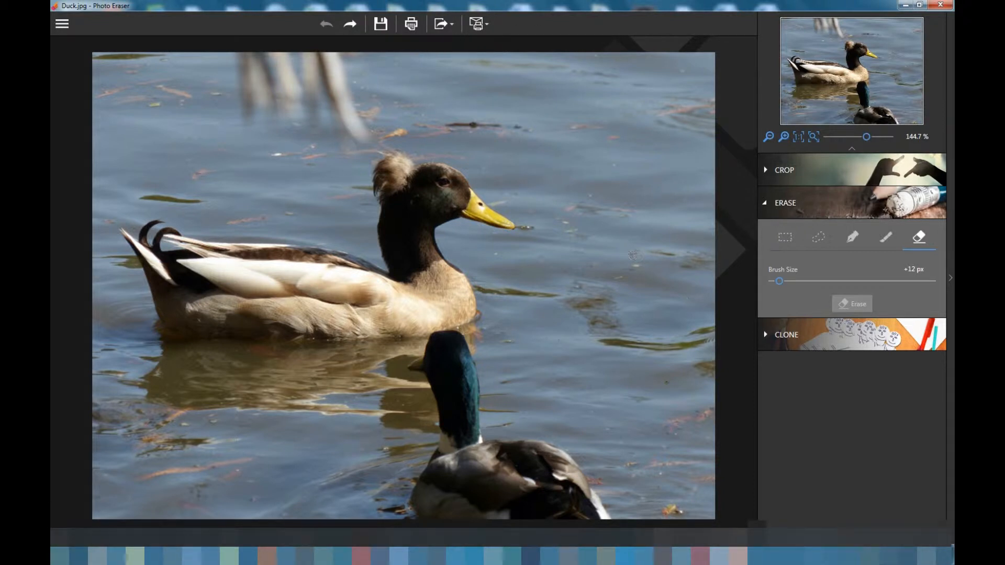
{"action": "mouse_move", "coordinate": [819, 241]}
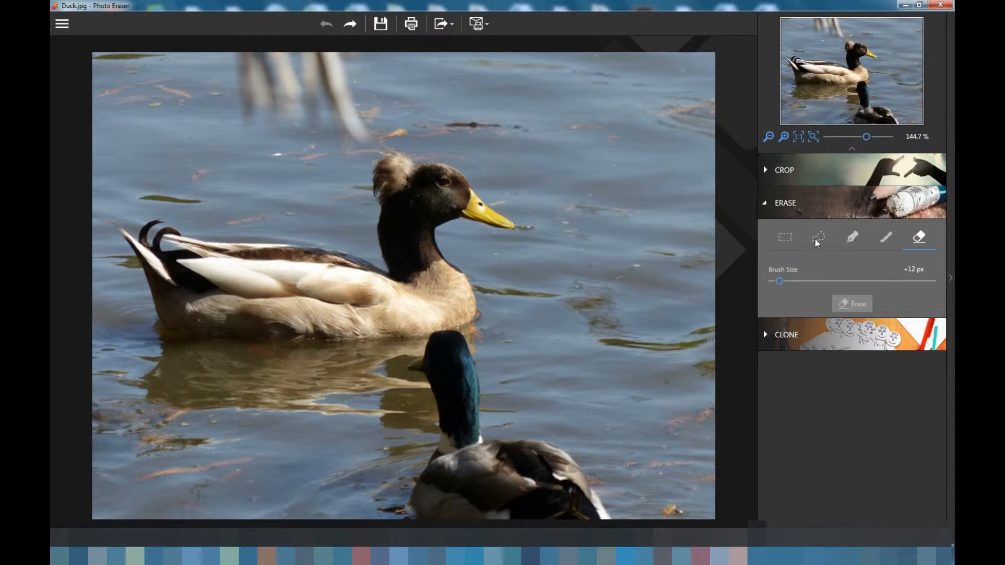
Outline the foreground mallard with the Lasso and erase it, leaving only the tan duck
{"action": "left_click", "coordinate": [819, 237]}
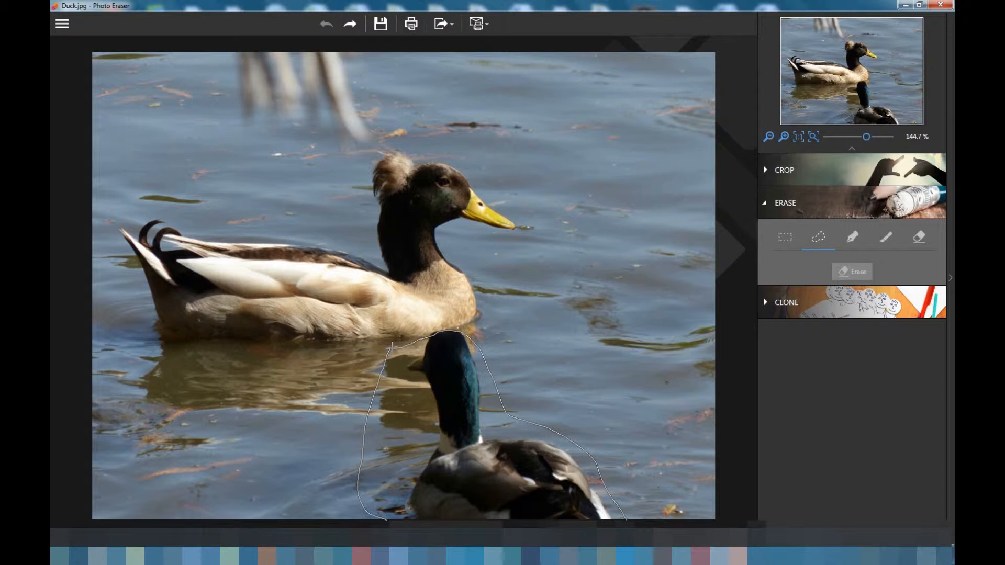
{"action": "left_click", "coordinate": [852, 271]}
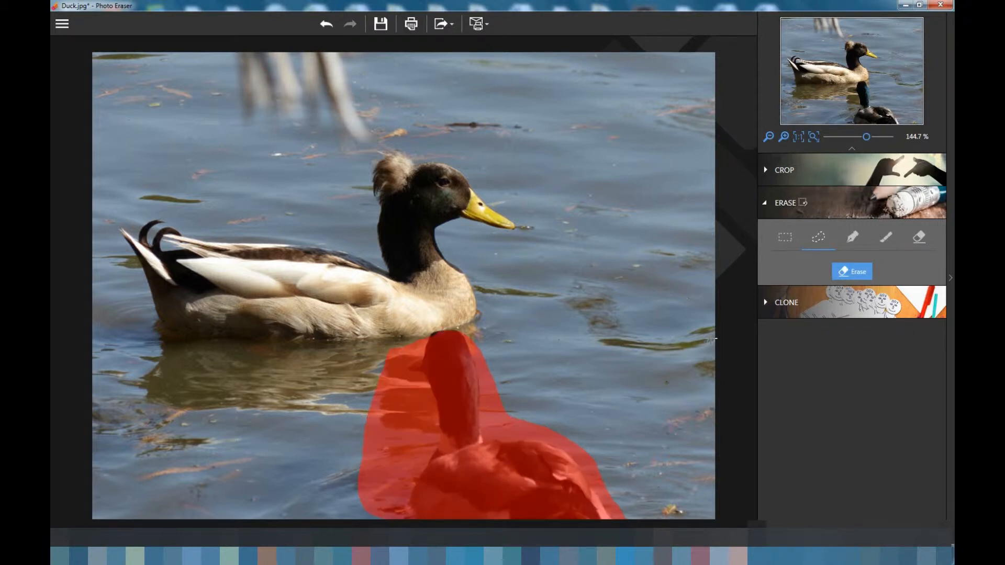
{"action": "mouse_move", "coordinate": [928, 273]}
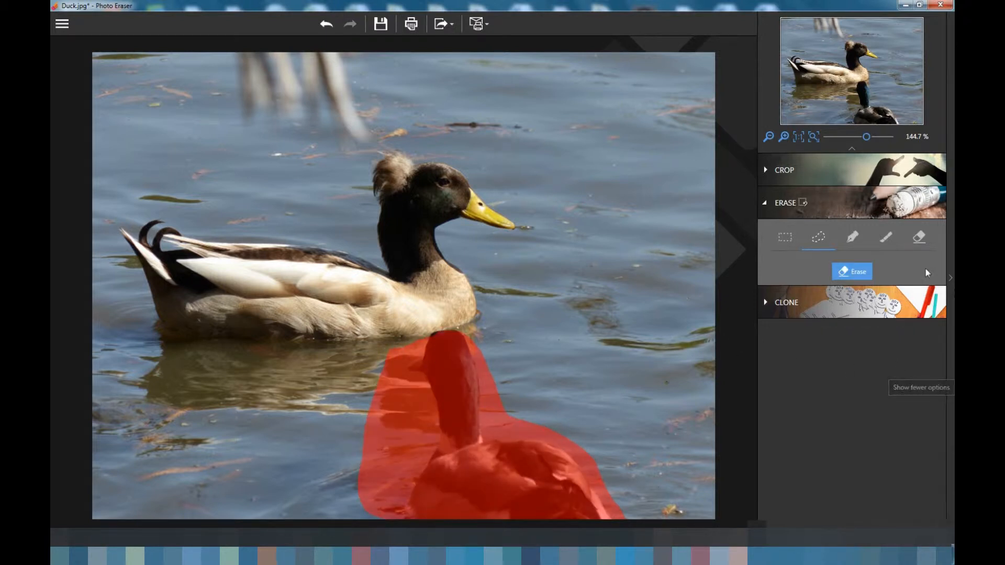
{"action": "left_click", "coordinate": [920, 237]}
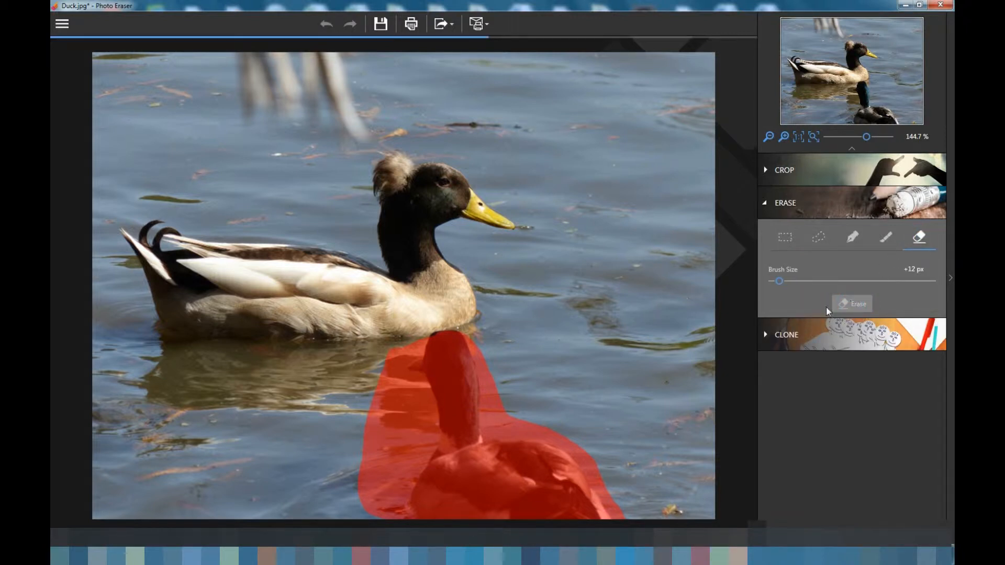
{"action": "left_click", "coordinate": [852, 304]}
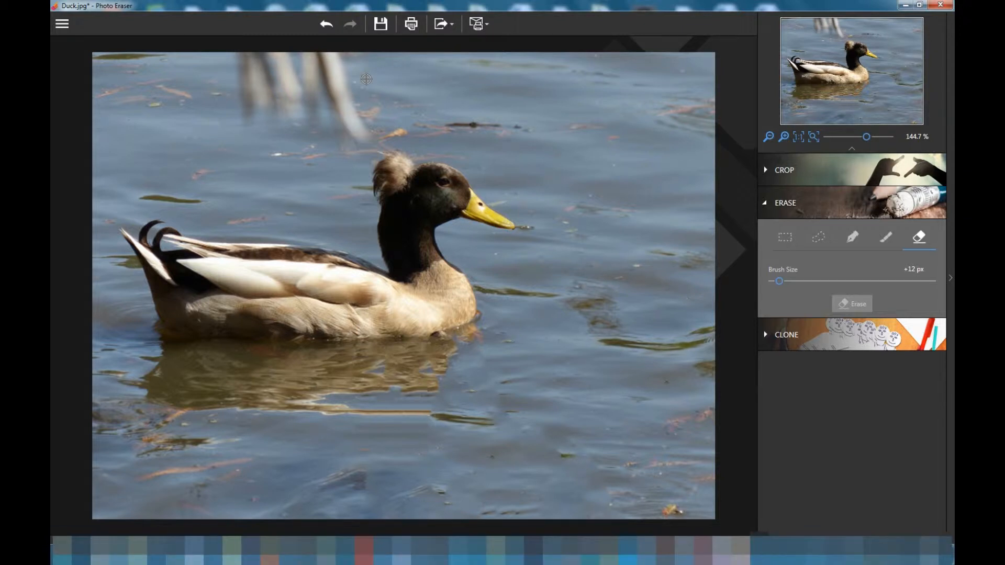
Outline the blurry reeds at the top edge with the Lasso and erase them
{"action": "left_click", "coordinate": [819, 237]}
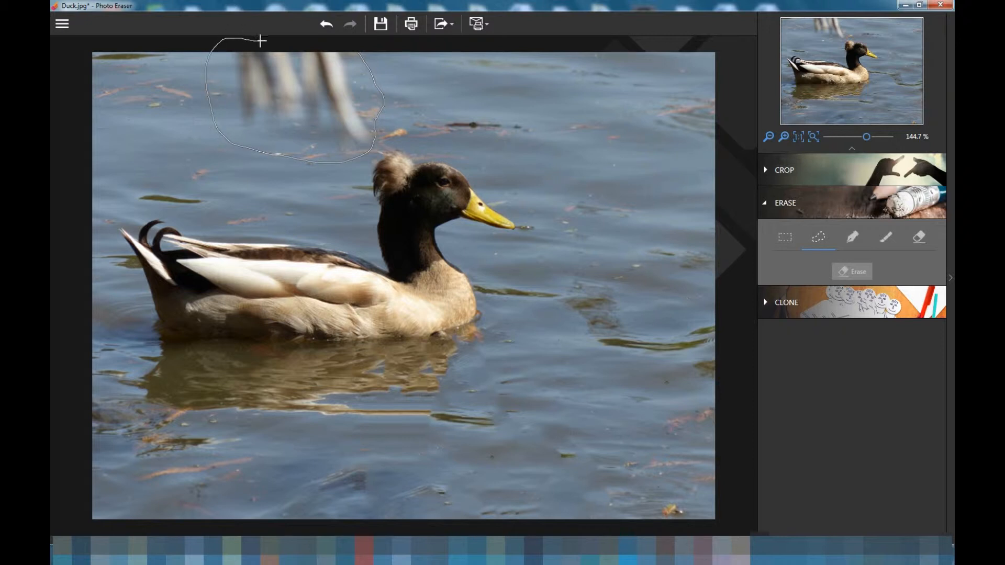
{"action": "left_click", "coordinate": [853, 271]}
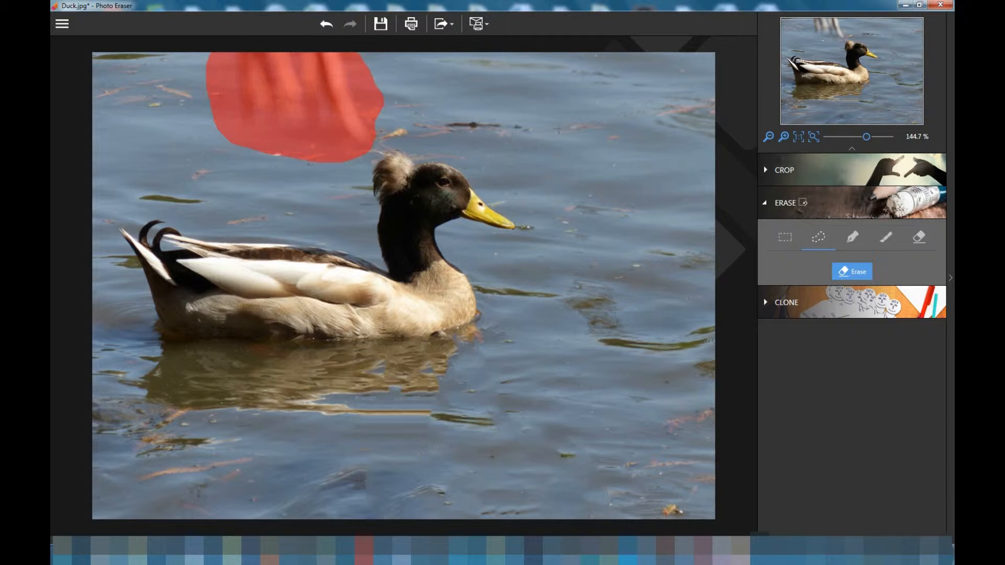
{"action": "left_click", "coordinate": [919, 237]}
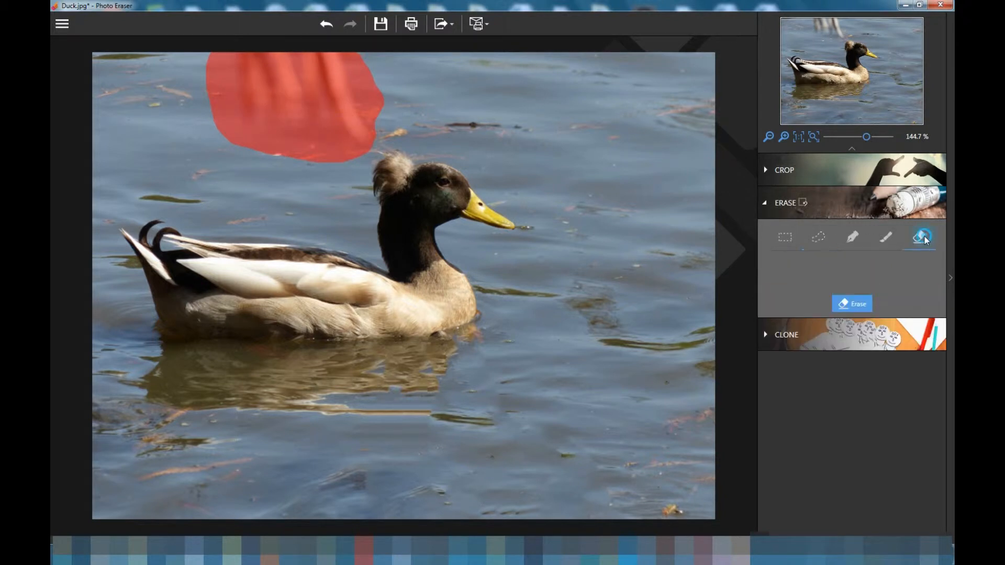
{"action": "left_click", "coordinate": [919, 236]}
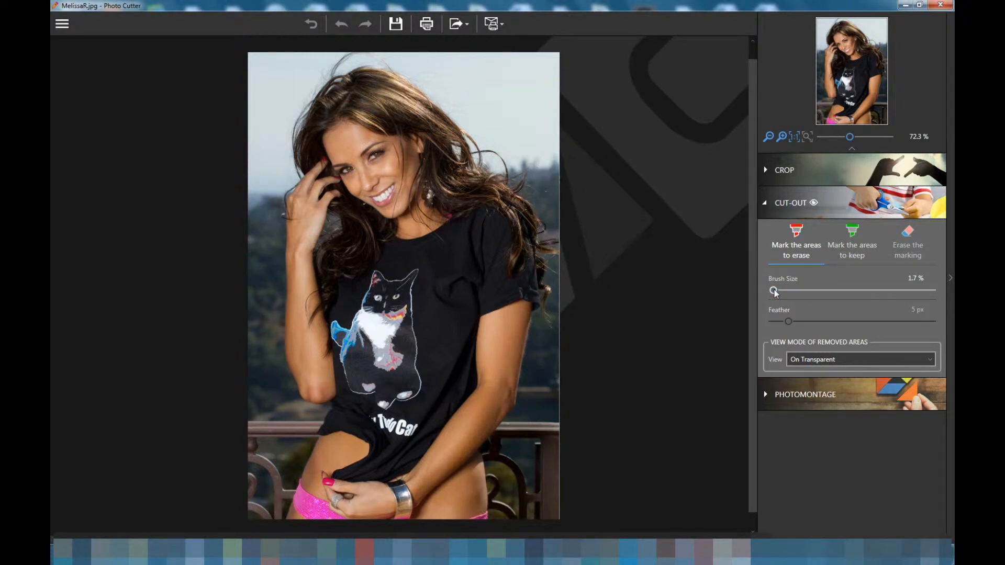
{"action": "mouse_move", "coordinate": [708, 214]}
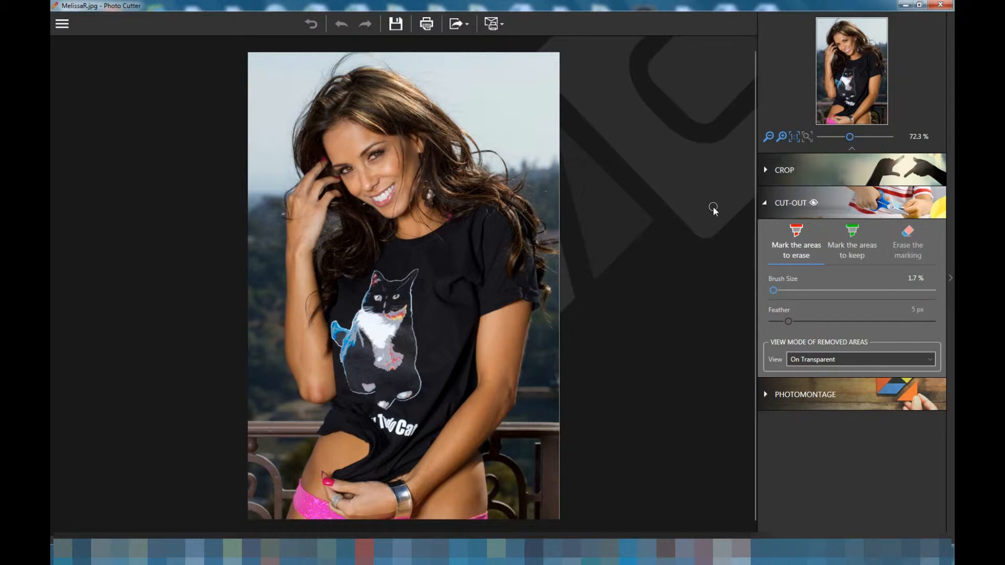
{"action": "mouse_move", "coordinate": [690, 191]}
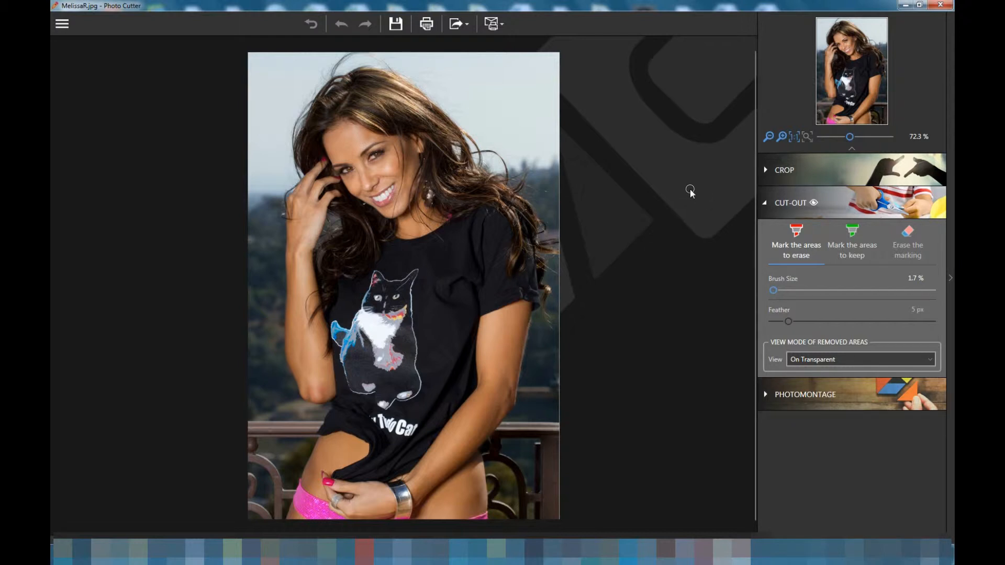
{"action": "mouse_move", "coordinate": [795, 232]}
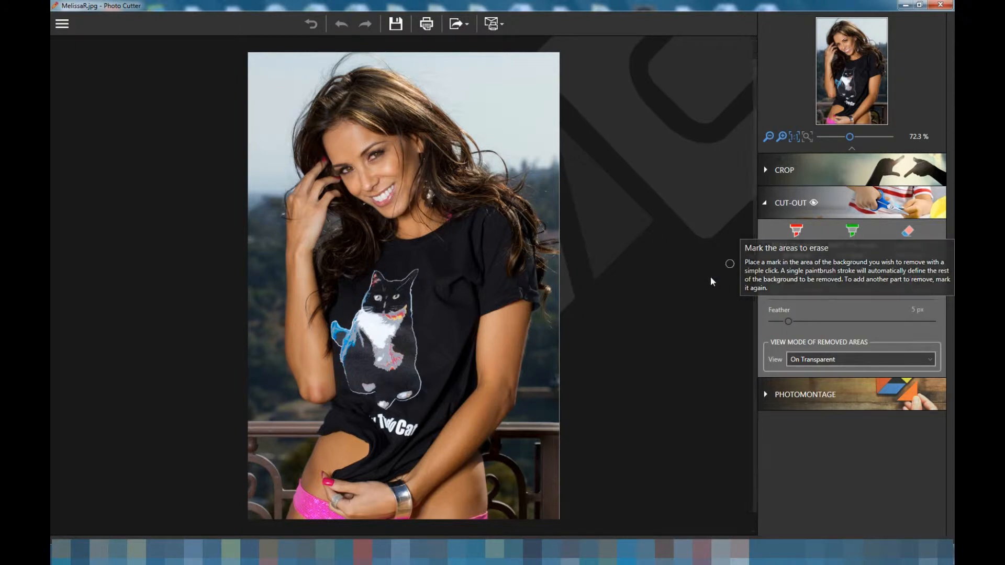
Paint erase strokes over the sky and hillside so the whole background turns transparent
{"action": "left_click_drag", "start_coordinate": [462, 77], "coordinate": [541, 168]}
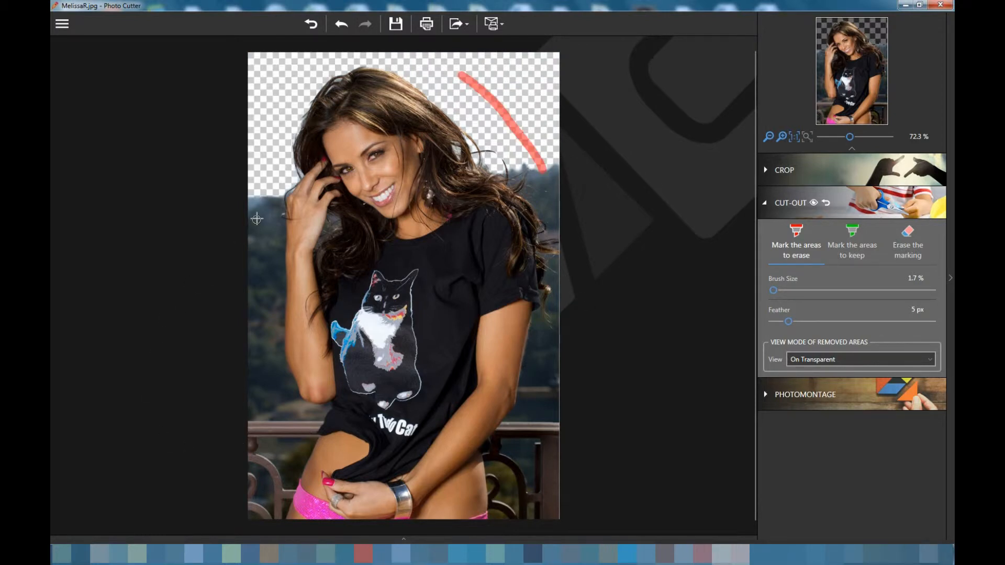
{"action": "left_click_drag", "start_coordinate": [261, 217], "coordinate": [266, 450]}
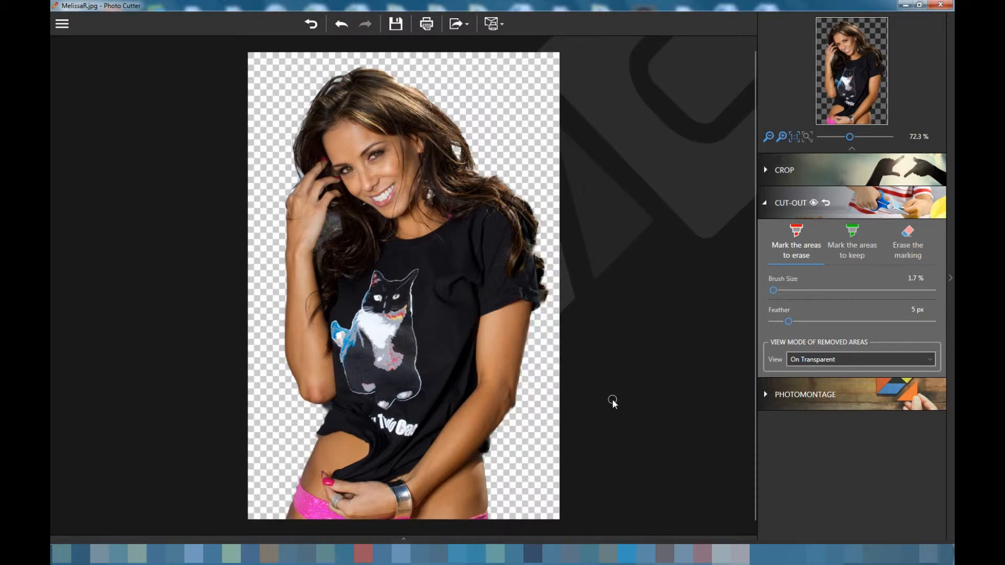
{"action": "mouse_move", "coordinate": [613, 398]}
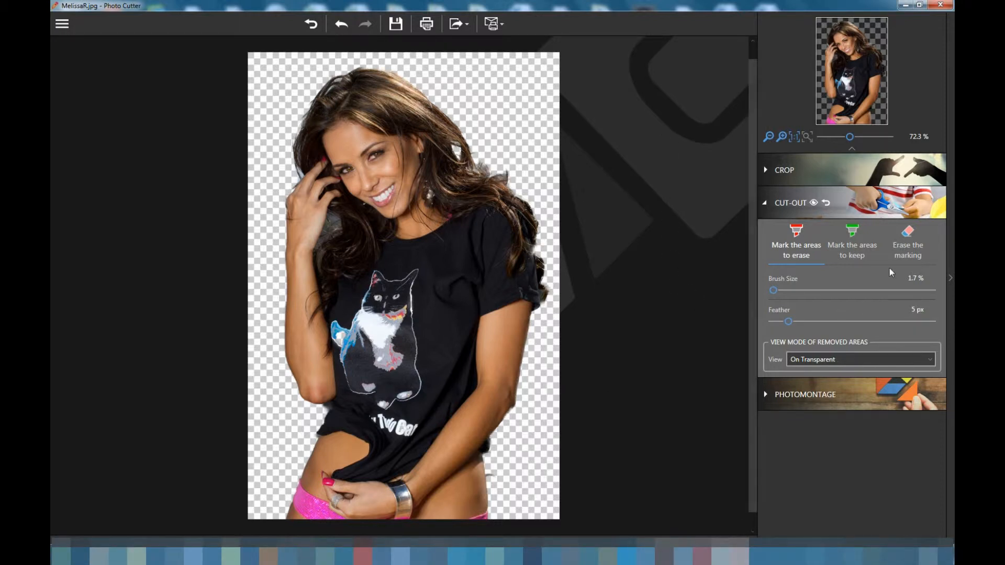
{"action": "mouse_move", "coordinate": [874, 260]}
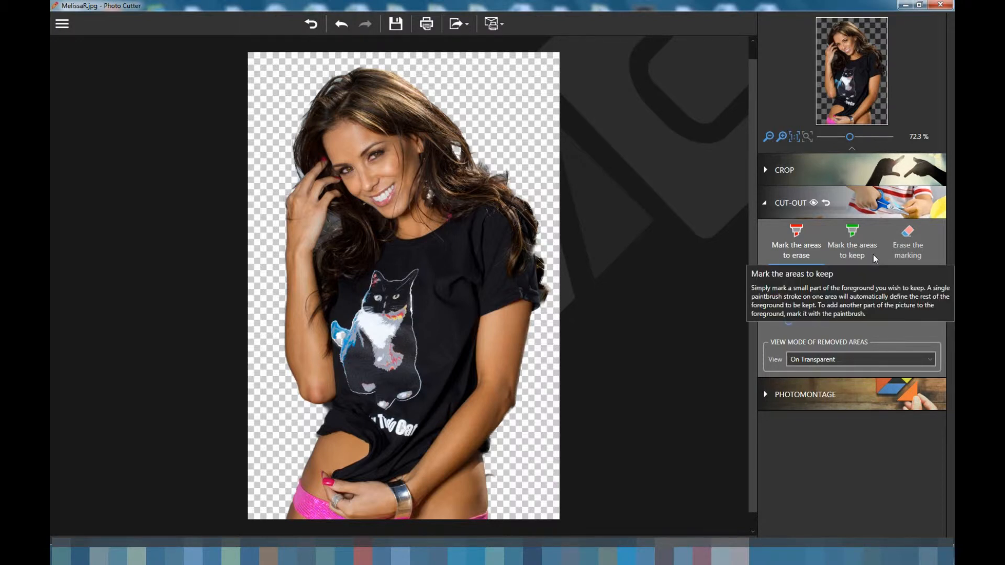
Enlarge the erase brush size to 3.0 percent
{"action": "left_click", "coordinate": [795, 242]}
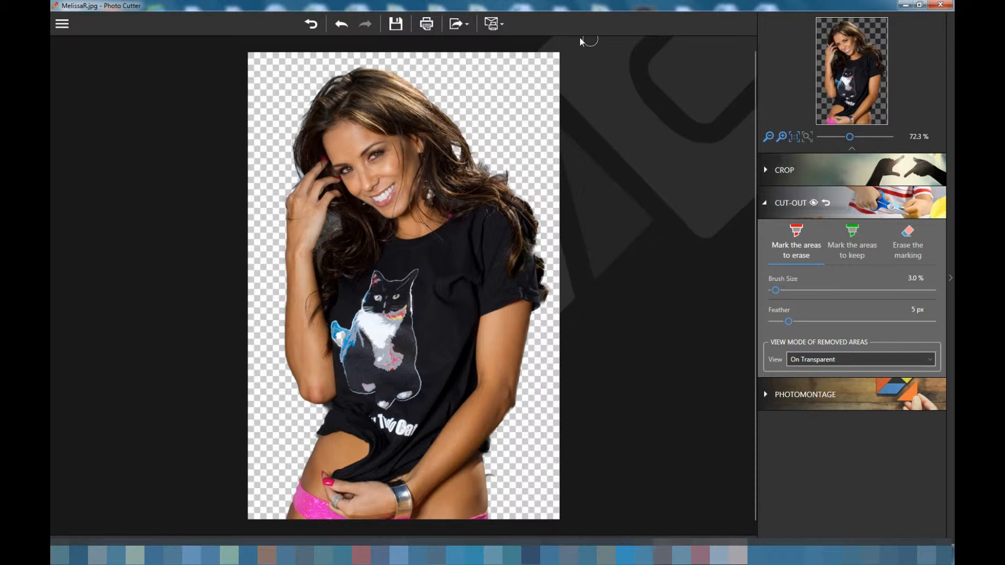
{"action": "mouse_move", "coordinate": [398, 23]}
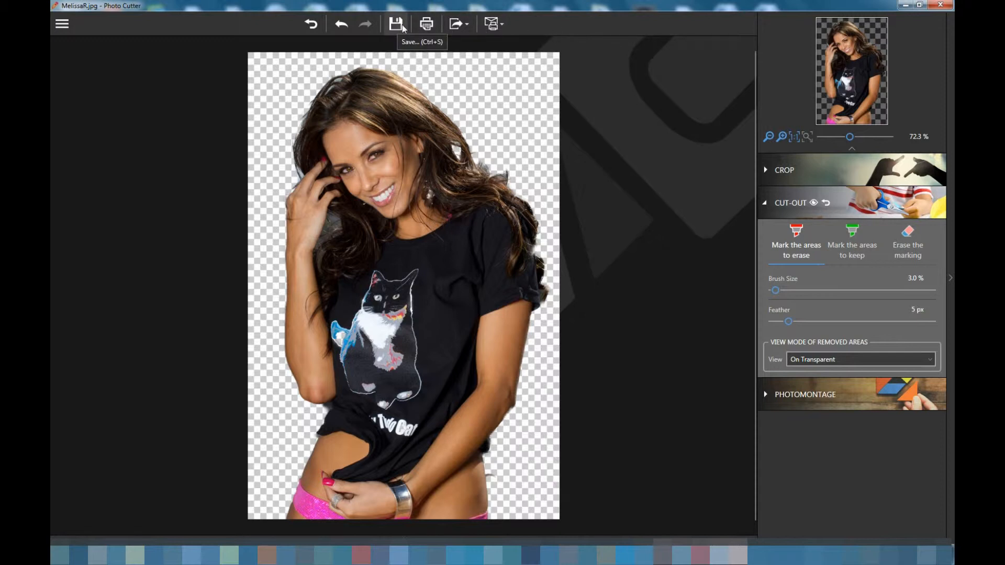
{"action": "mouse_move", "coordinate": [608, 62]}
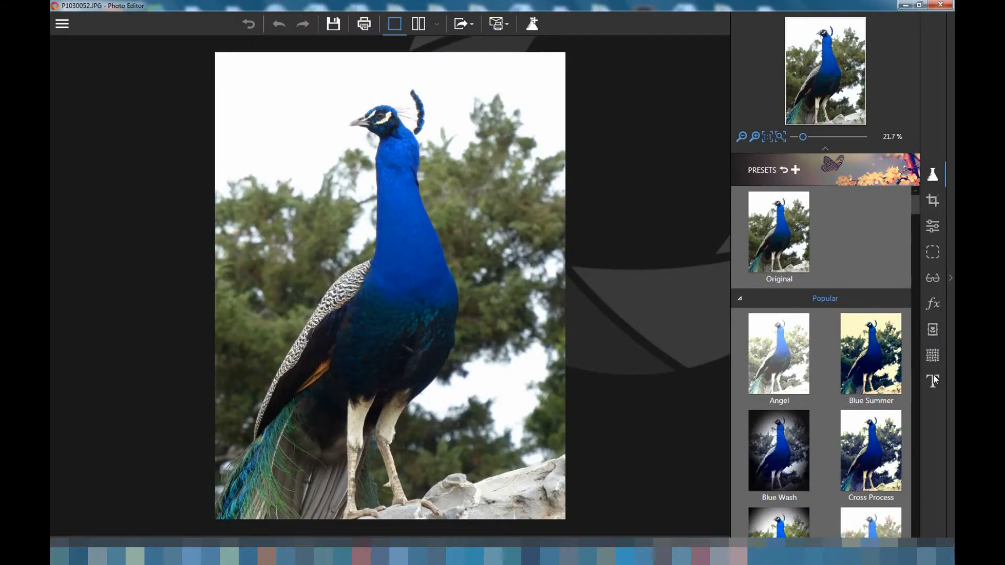
Browse the Presets and try one preset look on the peacock photo
{"action": "scroll", "scroll_direction": "down", "scroll_amount": 3}
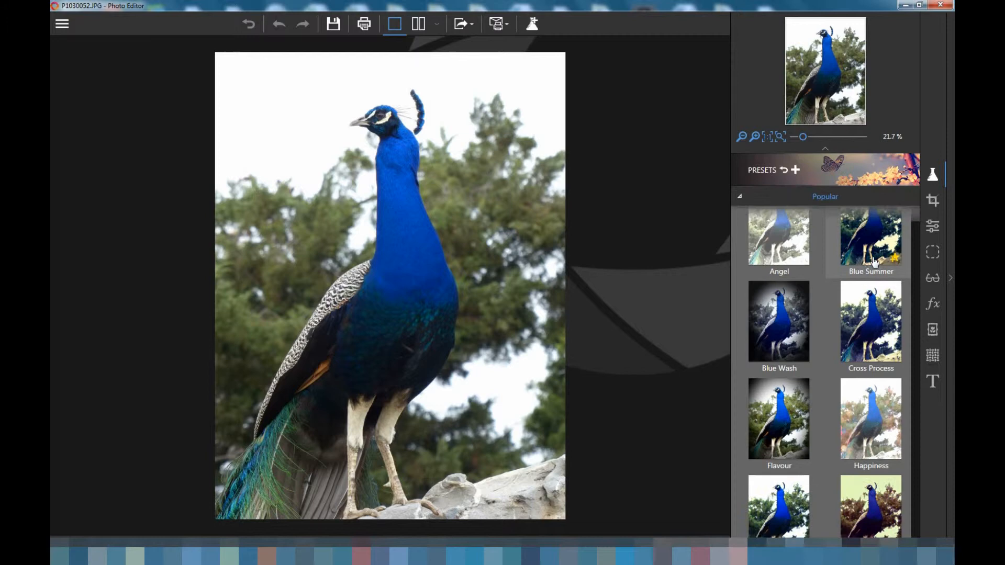
{"action": "scroll", "scroll_direction": "down", "scroll_amount": 3}
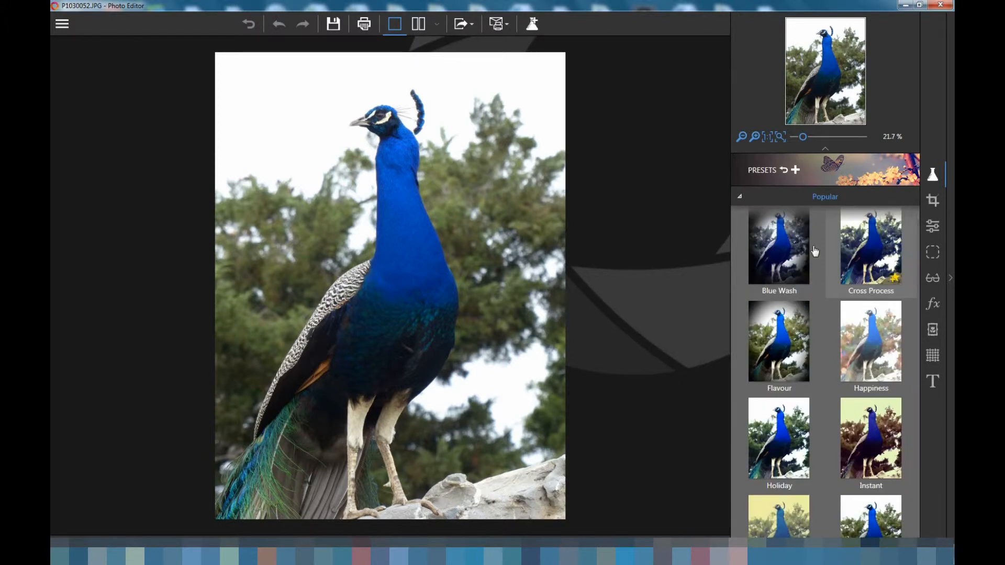
{"action": "left_click", "coordinate": [779, 246]}
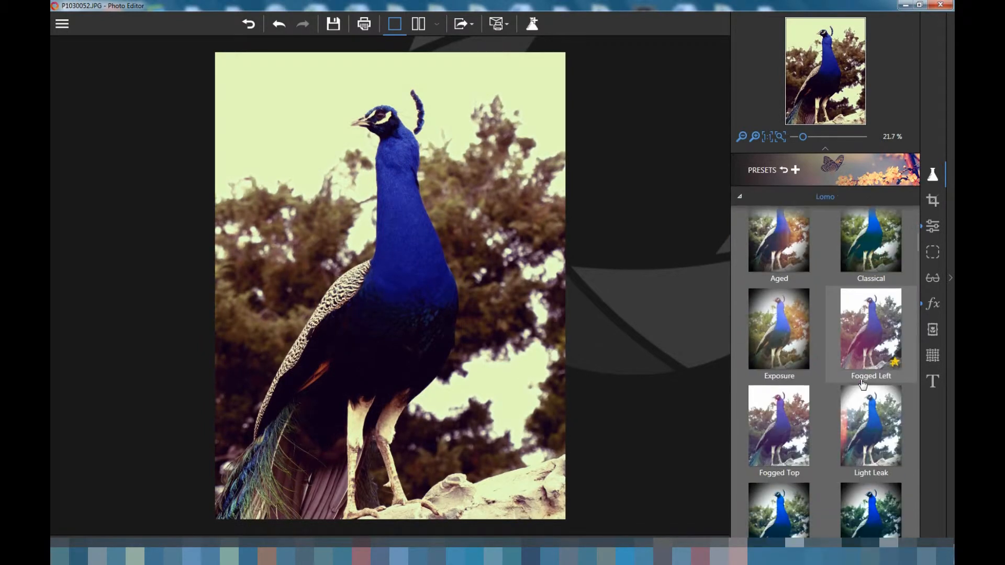
Revert the peacock to its Original look and move on to the Crop tools
{"action": "scroll", "scroll_direction": "down", "scroll_amount": 3}
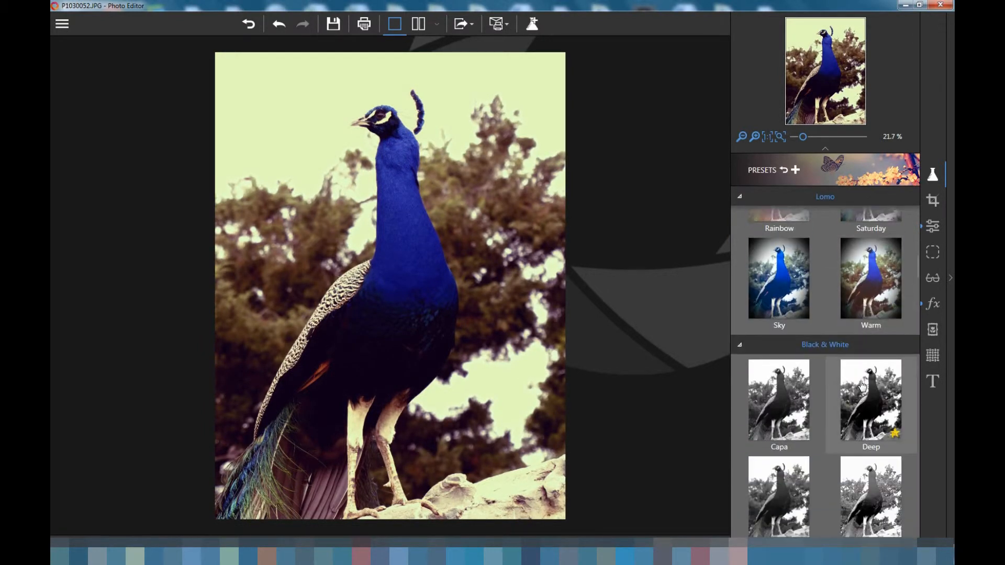
{"action": "scroll", "scroll_direction": "down", "scroll_amount": 3}
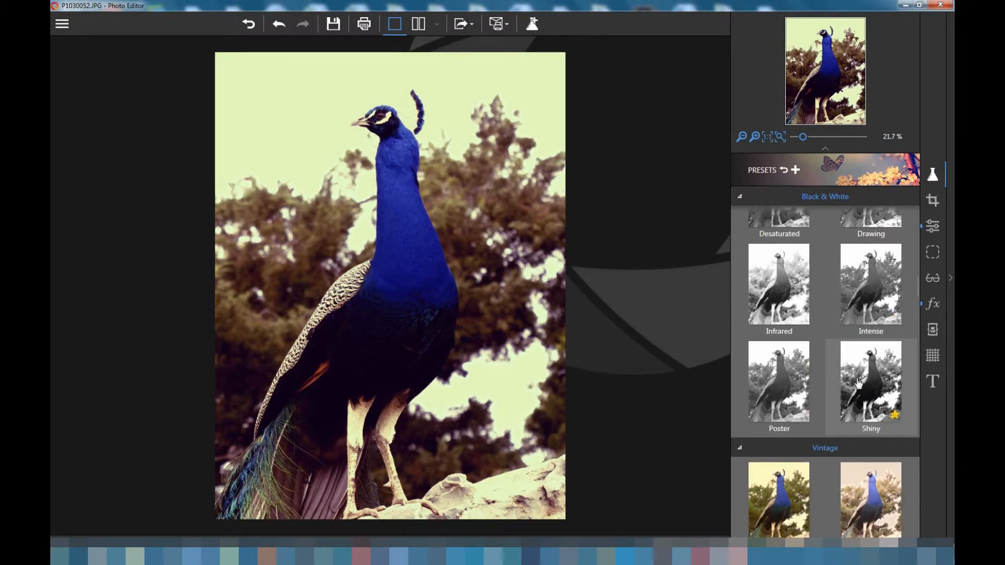
{"action": "scroll", "scroll_direction": "down", "scroll_amount": 3}
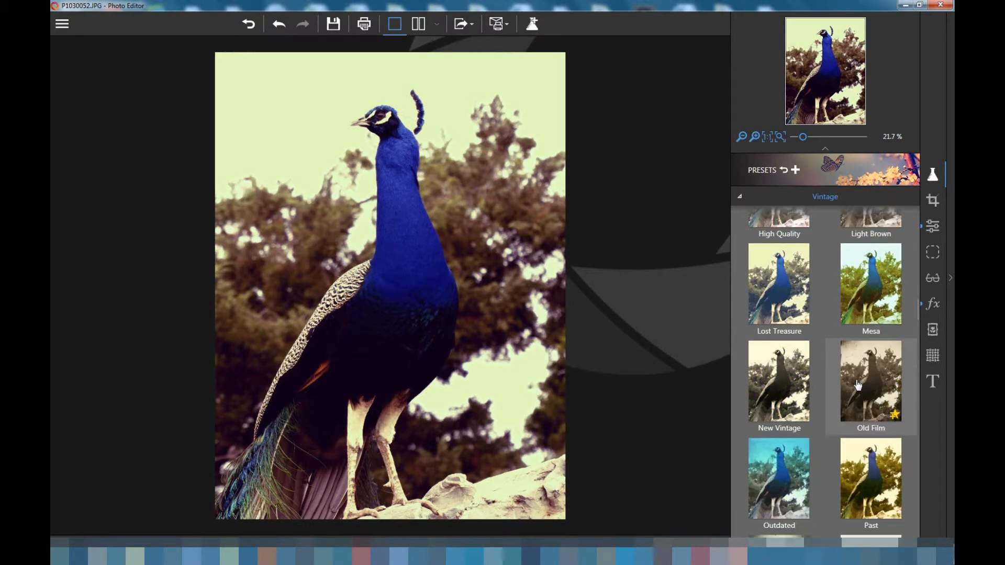
{"action": "left_click", "coordinate": [871, 381]}
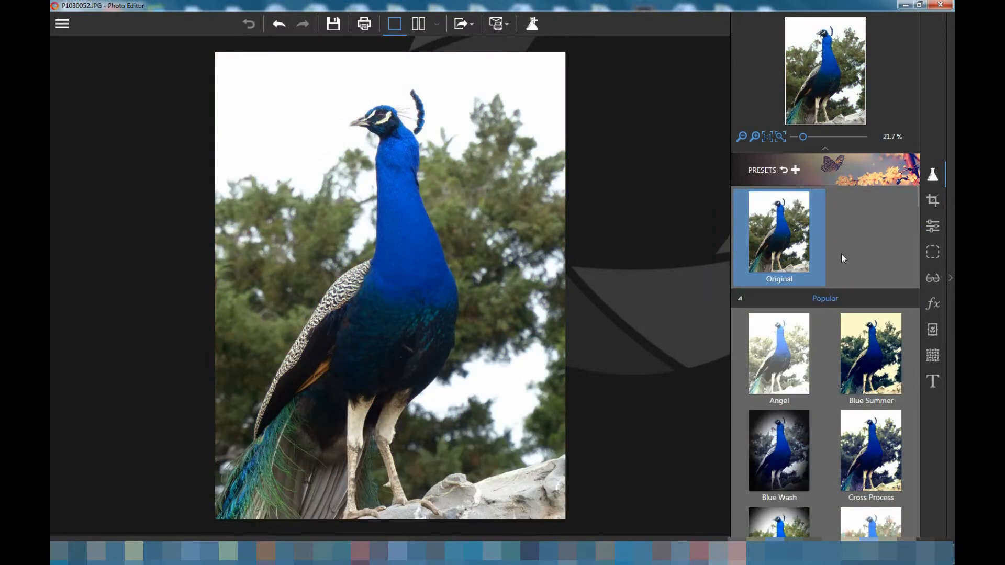
{"action": "left_click", "coordinate": [931, 200]}
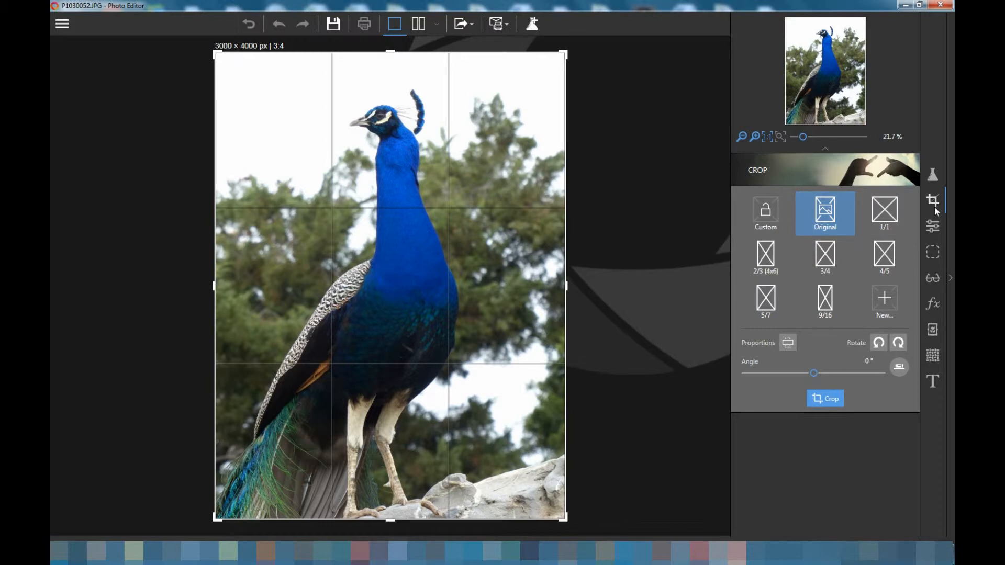
In Adjustments, try Exposure brighter then darker, ending back at 0.00 EV
{"action": "left_click", "coordinate": [932, 226]}
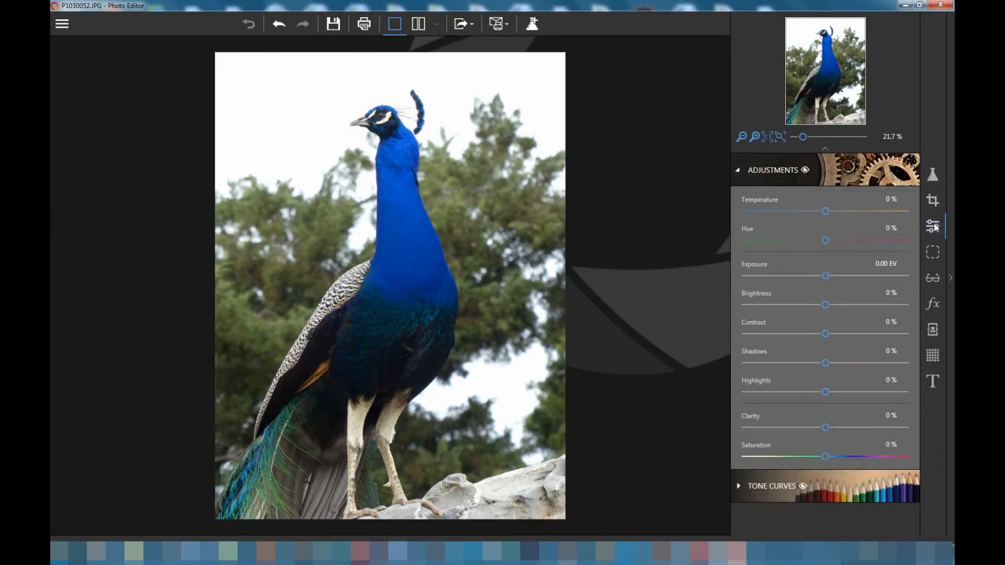
{"action": "mouse_move", "coordinate": [815, 285]}
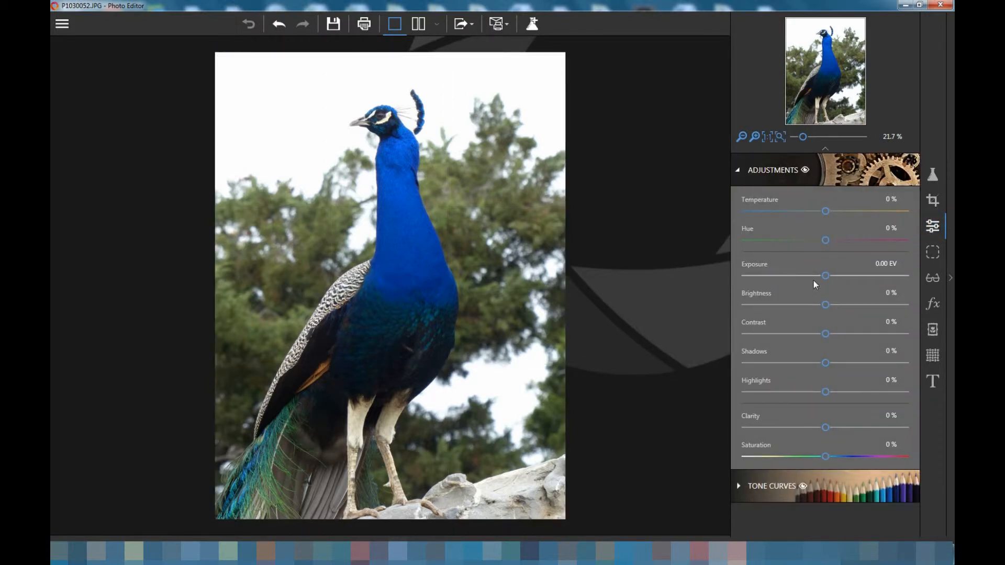
{"action": "mouse_move", "coordinate": [825, 277]}
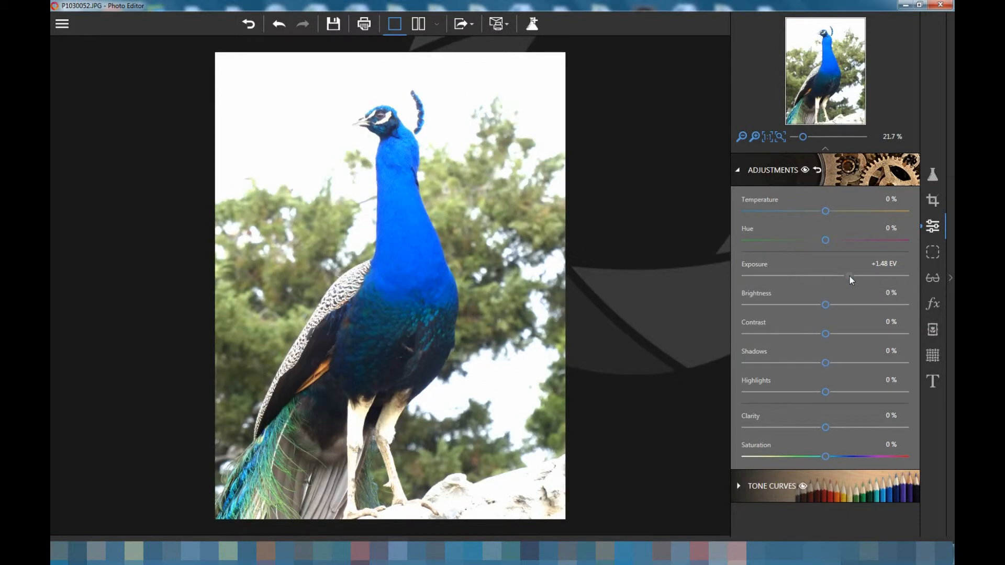
{"action": "left_click_drag", "start_coordinate": [851, 276], "coordinate": [792, 277]}
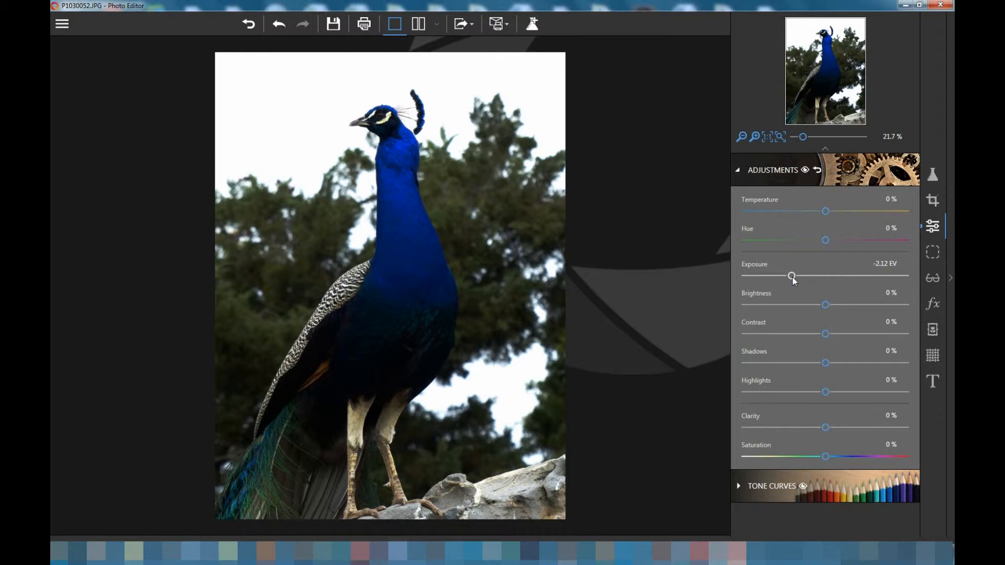
{"action": "left_click_drag", "start_coordinate": [792, 275], "coordinate": [830, 276]}
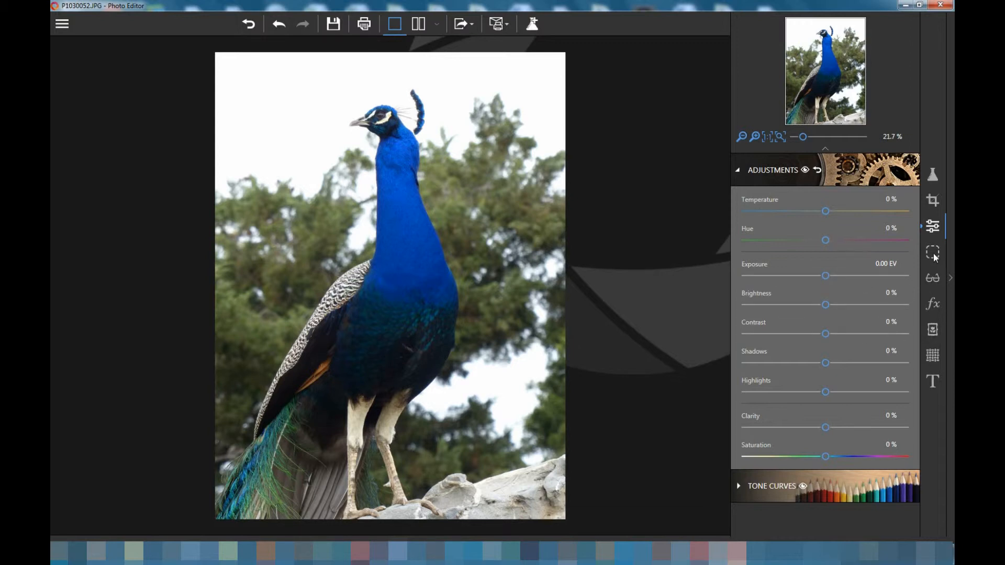
Raise the Linear Gradient's Saturation to +46 % in the gradient adjustments
{"action": "left_click", "coordinate": [932, 251]}
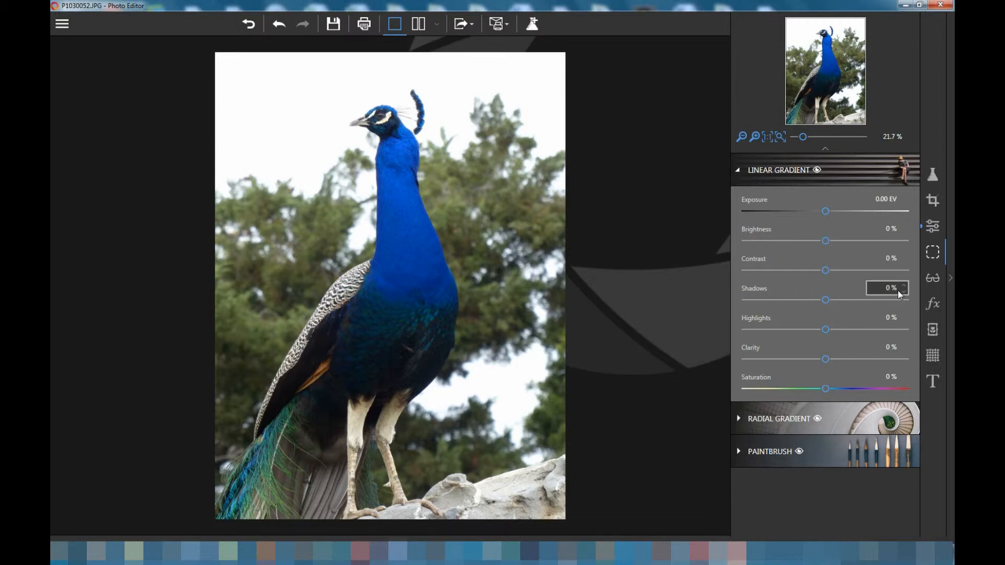
{"action": "mouse_move", "coordinate": [842, 370]}
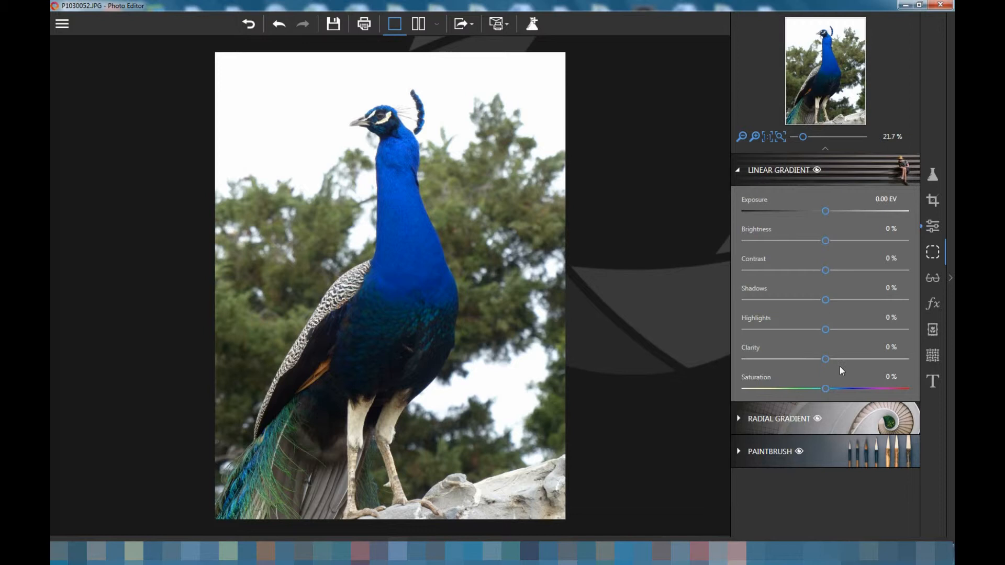
{"action": "left_click_drag", "start_coordinate": [827, 388], "coordinate": [847, 388]}
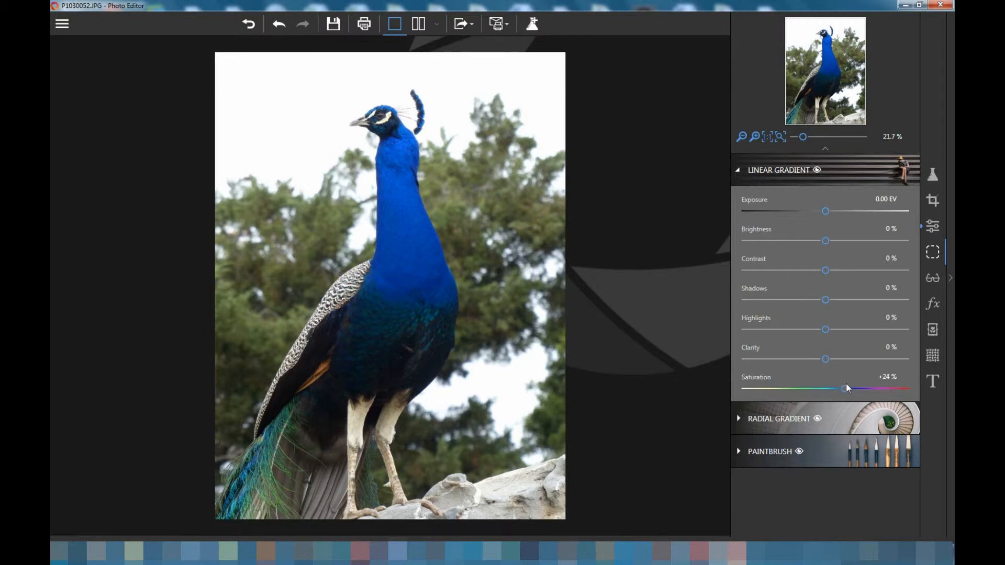
{"action": "left_click_drag", "start_coordinate": [845, 389], "coordinate": [861, 389]}
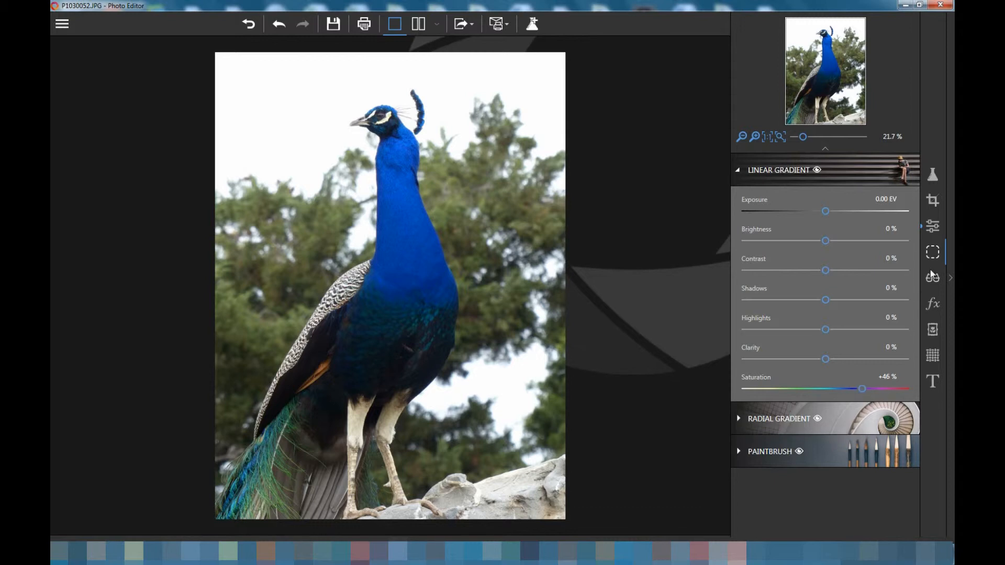
Set the Sharpness amount on the peacock photo to 259 %
{"action": "left_click", "coordinate": [932, 278]}
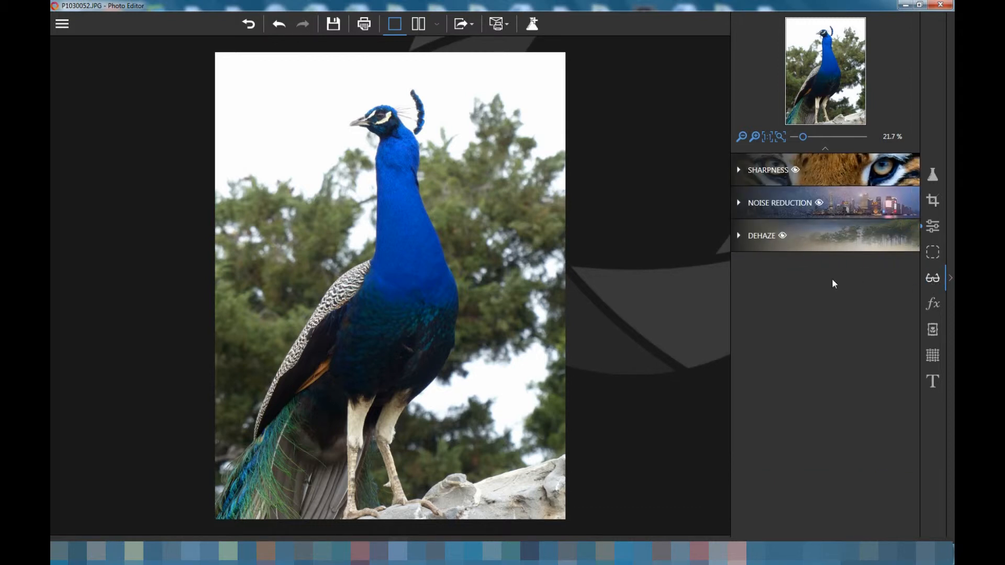
{"action": "mouse_move", "coordinate": [742, 173]}
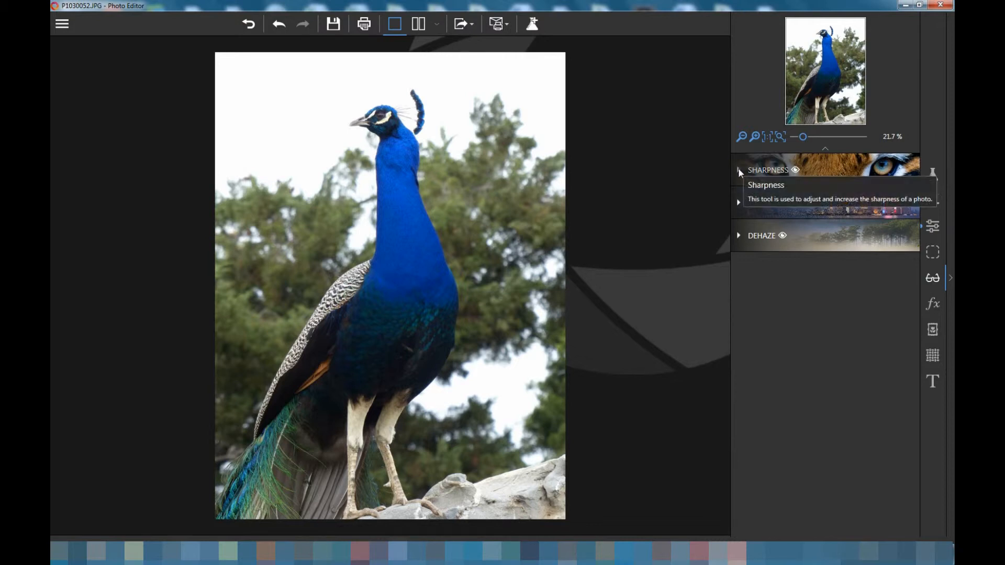
{"action": "left_click", "coordinate": [739, 170]}
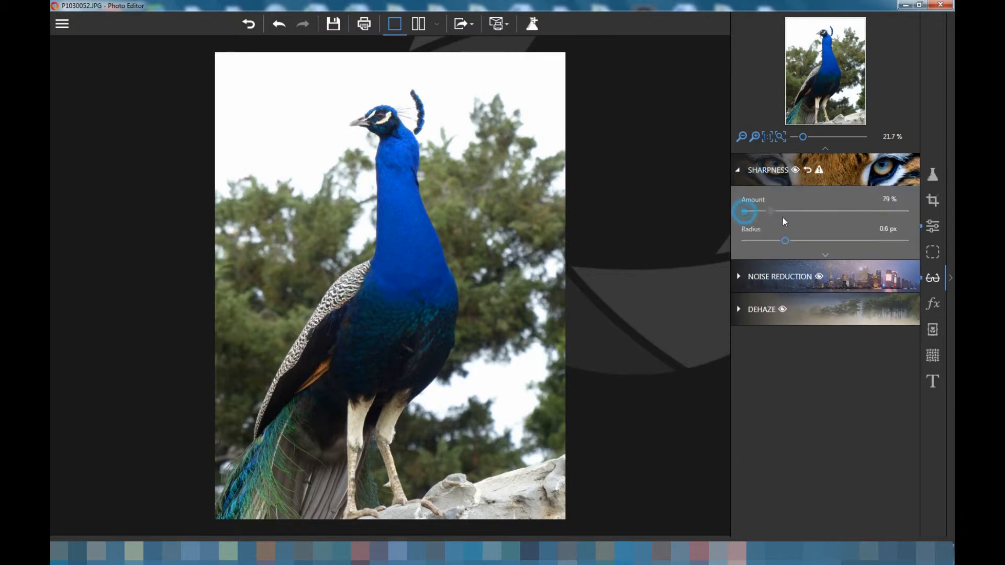
{"action": "left_click_drag", "start_coordinate": [744, 210], "coordinate": [792, 210]}
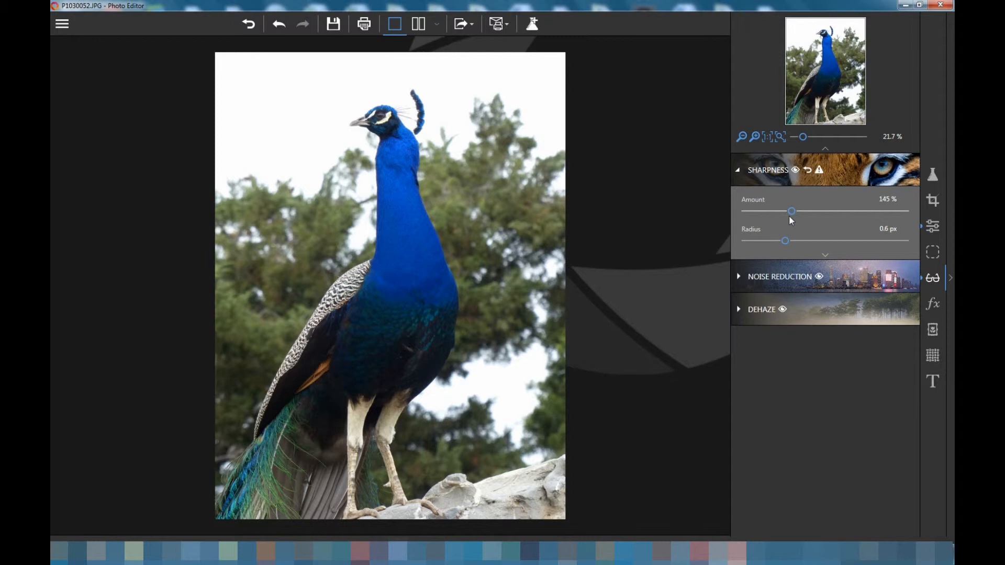
{"action": "left_click_drag", "start_coordinate": [791, 211], "coordinate": [827, 210]}
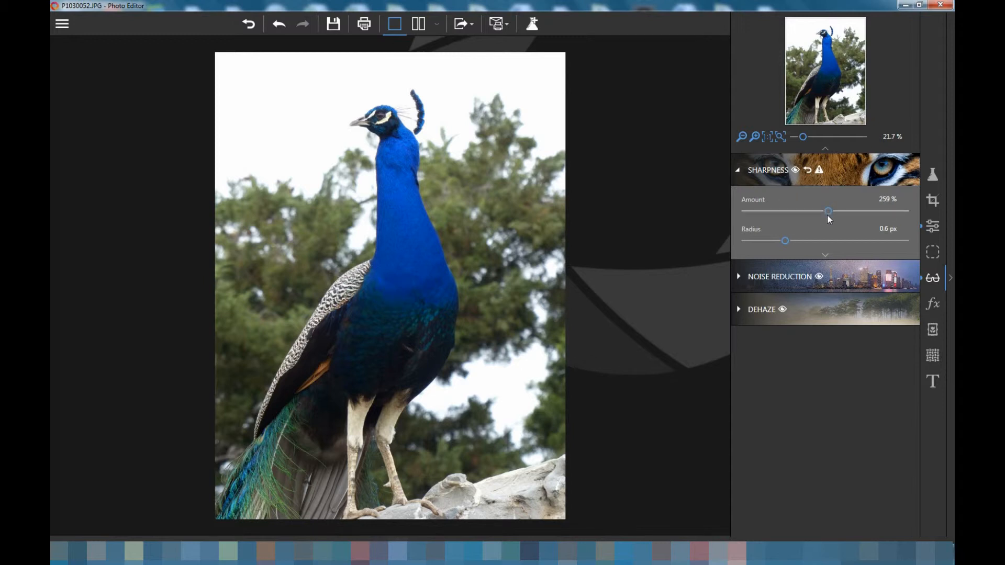
{"action": "mouse_move", "coordinate": [780, 276]}
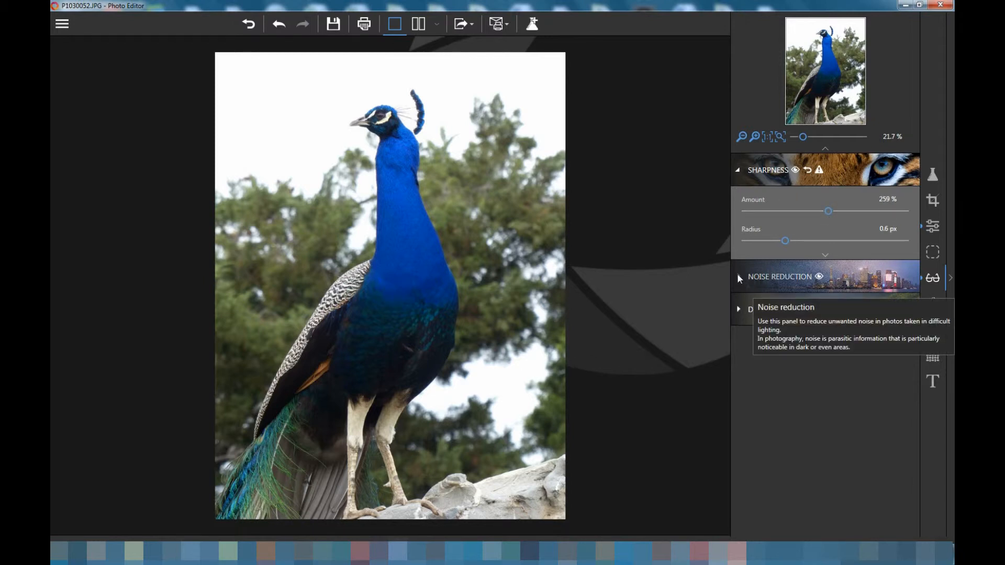
Expand Noise Reduction and set the Dehaze amount to 66 %
{"action": "left_click", "coordinate": [740, 279]}
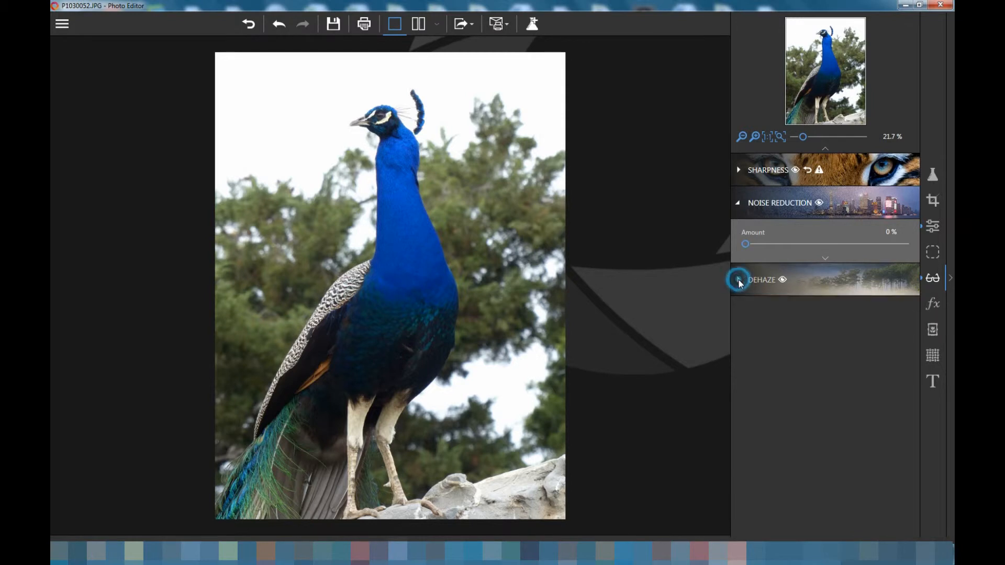
{"action": "left_click_drag", "start_coordinate": [744, 279], "coordinate": [819, 278]}
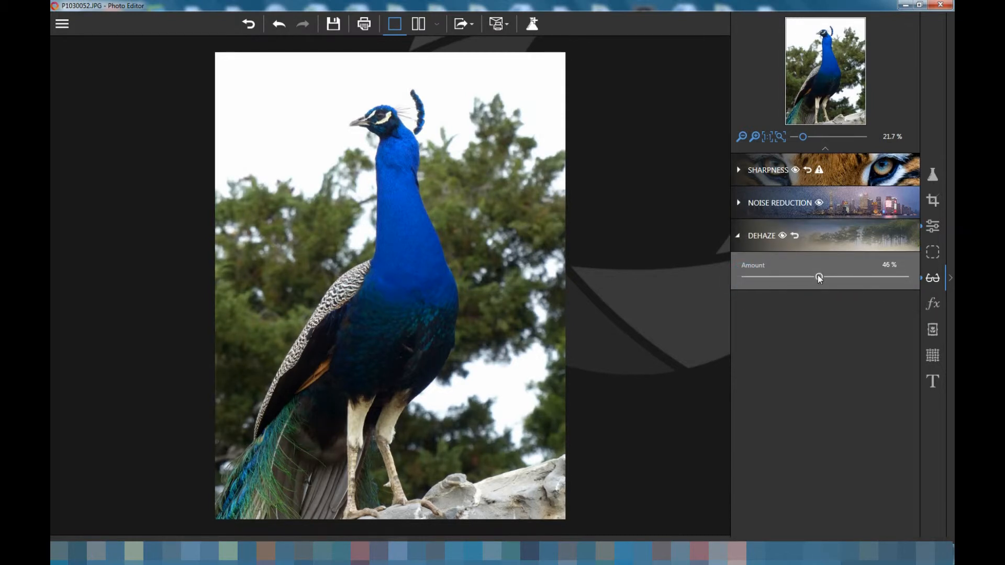
{"action": "left_click_drag", "start_coordinate": [819, 277], "coordinate": [849, 276]}
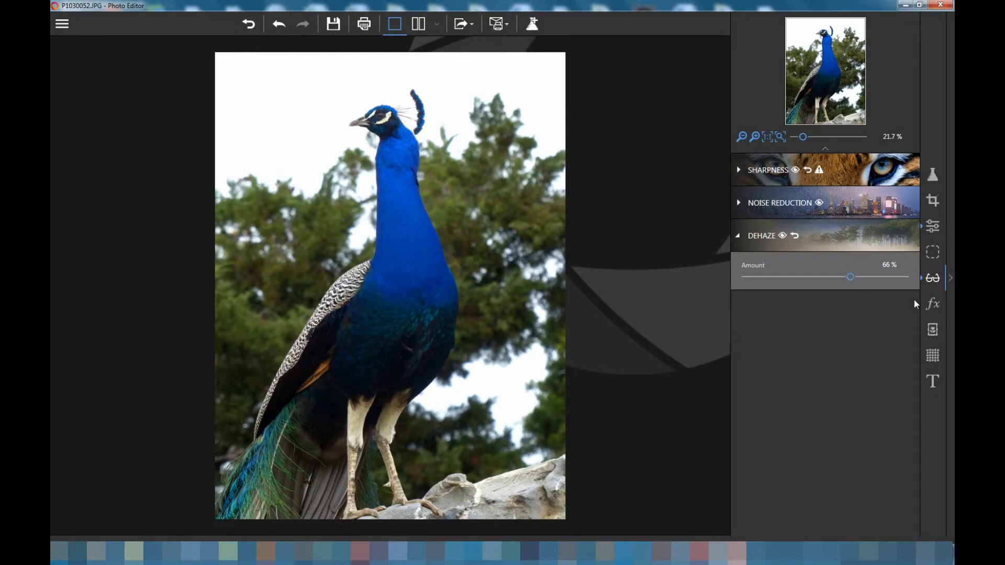
Show the Effects panel with colour balance, creative blur, film grain and vignetting
{"action": "left_click", "coordinate": [932, 304]}
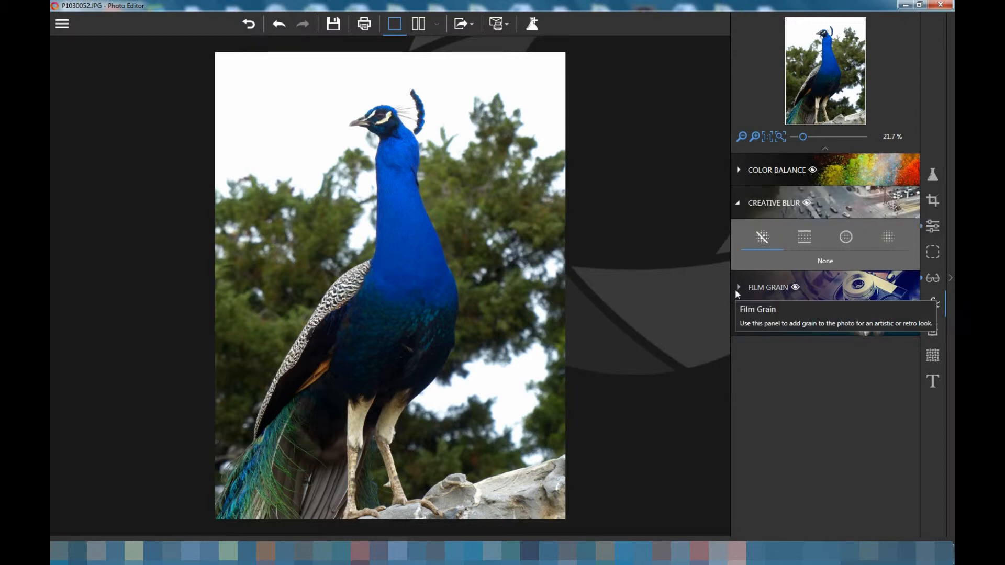
{"action": "mouse_move", "coordinate": [837, 379]}
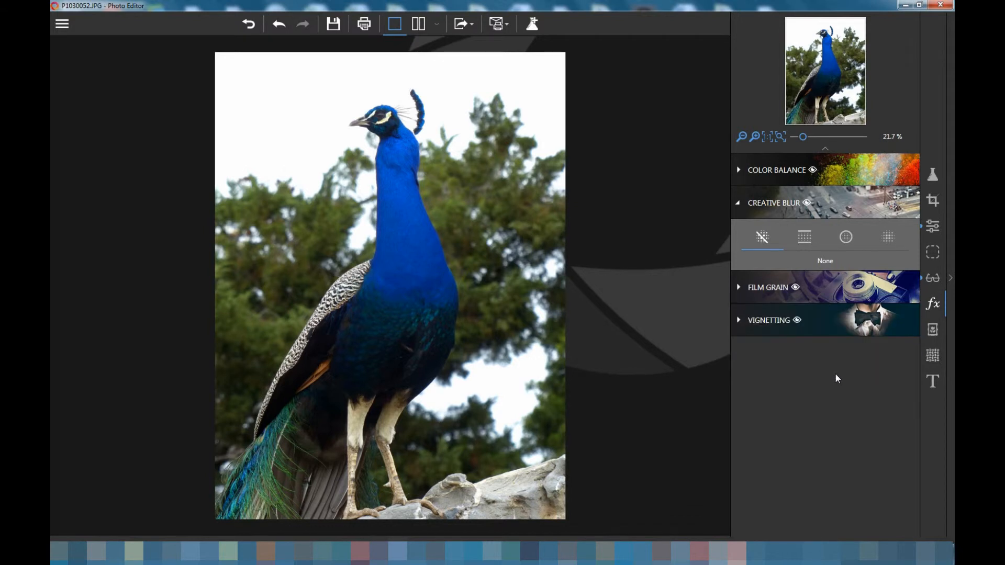
{"action": "mouse_move", "coordinate": [932, 330]}
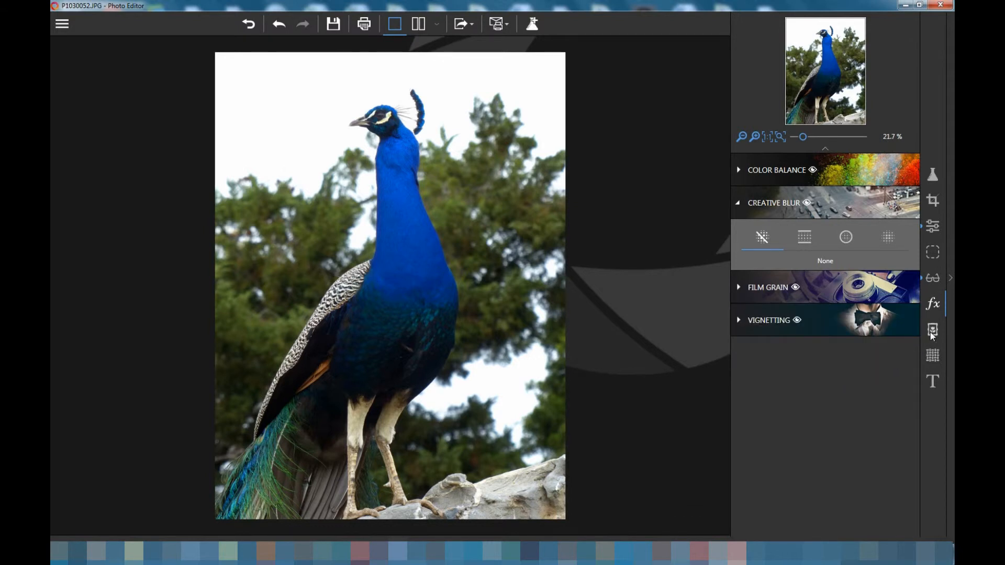
Preview a Classic frame with photo corners on the peacock, then set No Frame
{"action": "left_click", "coordinate": [932, 330]}
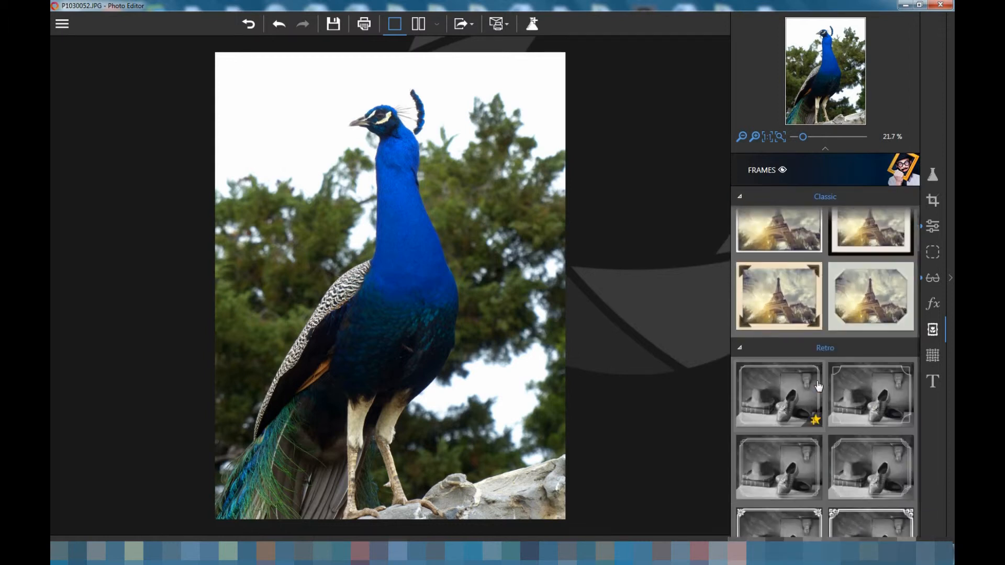
{"action": "left_click", "coordinate": [778, 400]}
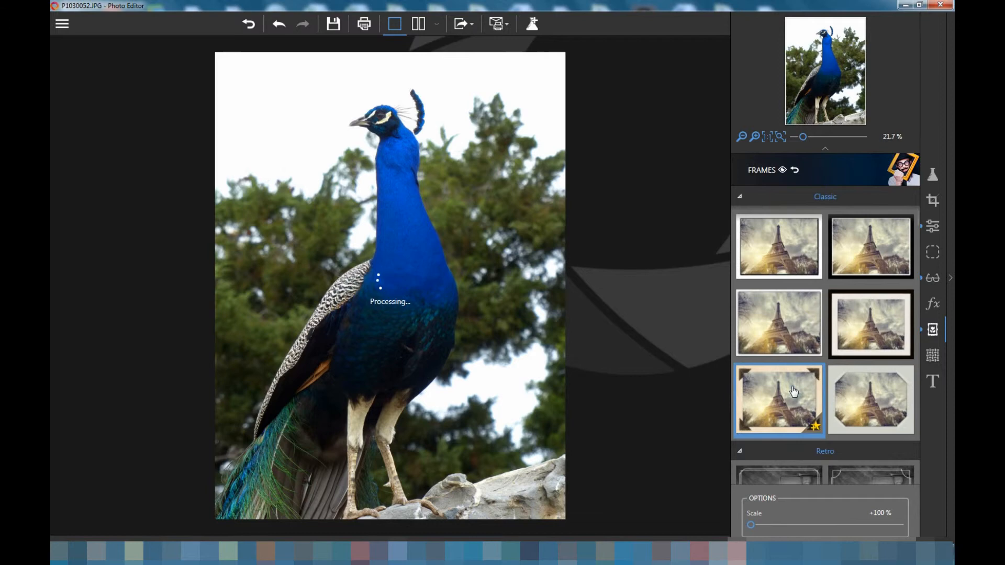
{"action": "left_click", "coordinate": [865, 336]}
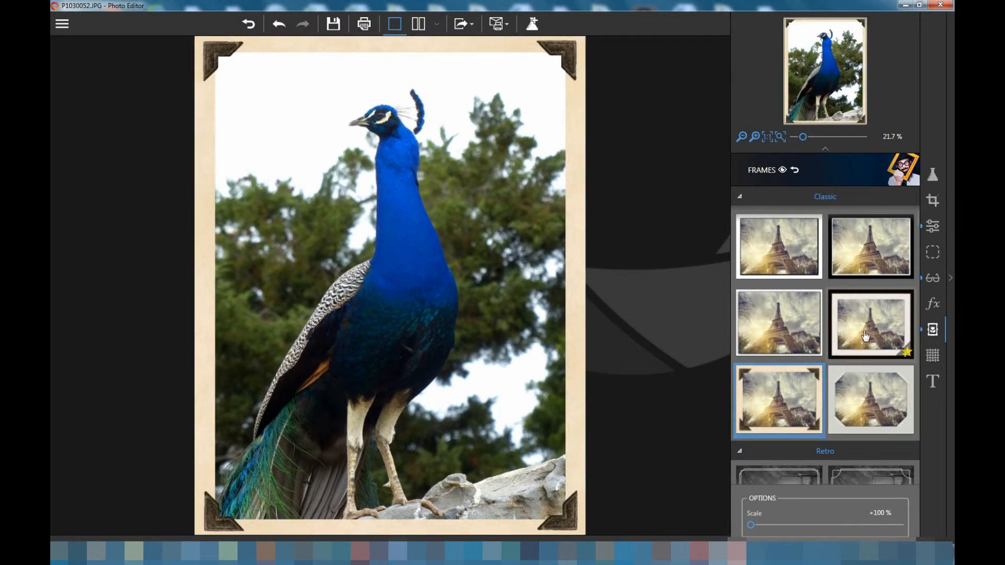
{"action": "left_click", "coordinate": [871, 324]}
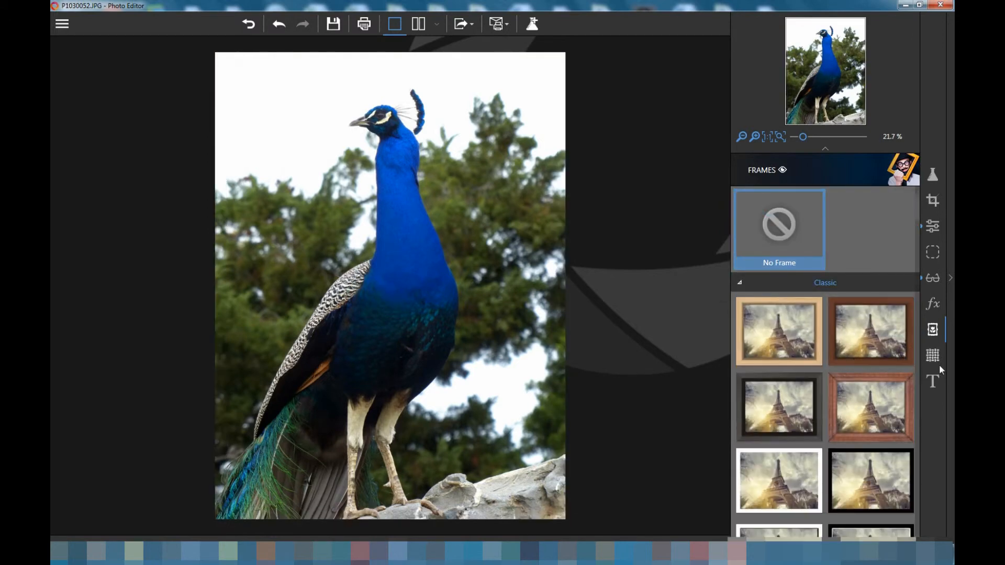
Preview several Light Leak textures including an orange one on the peacock, then reset to No Texture
{"action": "left_click", "coordinate": [931, 356]}
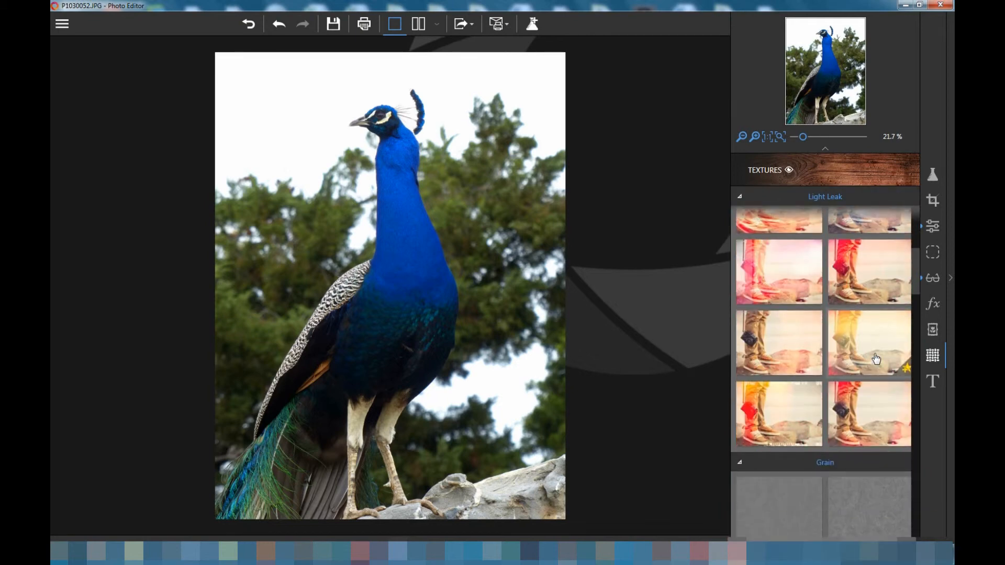
{"action": "left_click", "coordinate": [852, 334]}
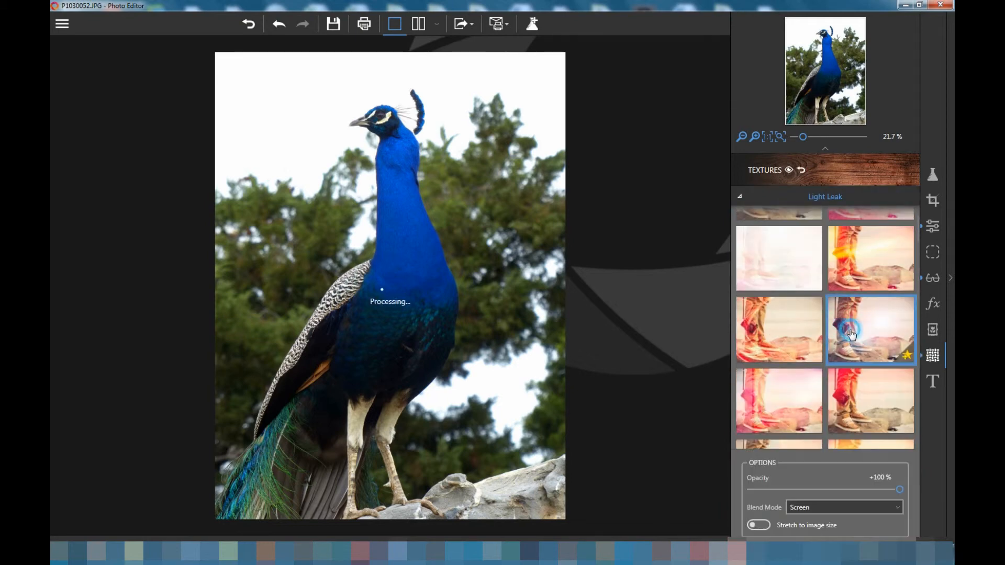
{"action": "left_click", "coordinate": [871, 329]}
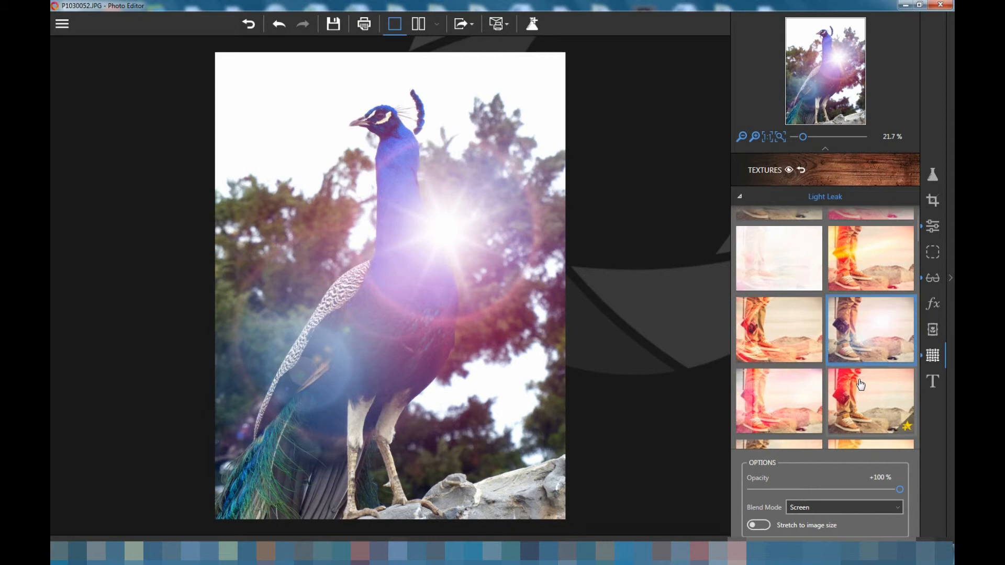
{"action": "left_click", "coordinate": [858, 262]}
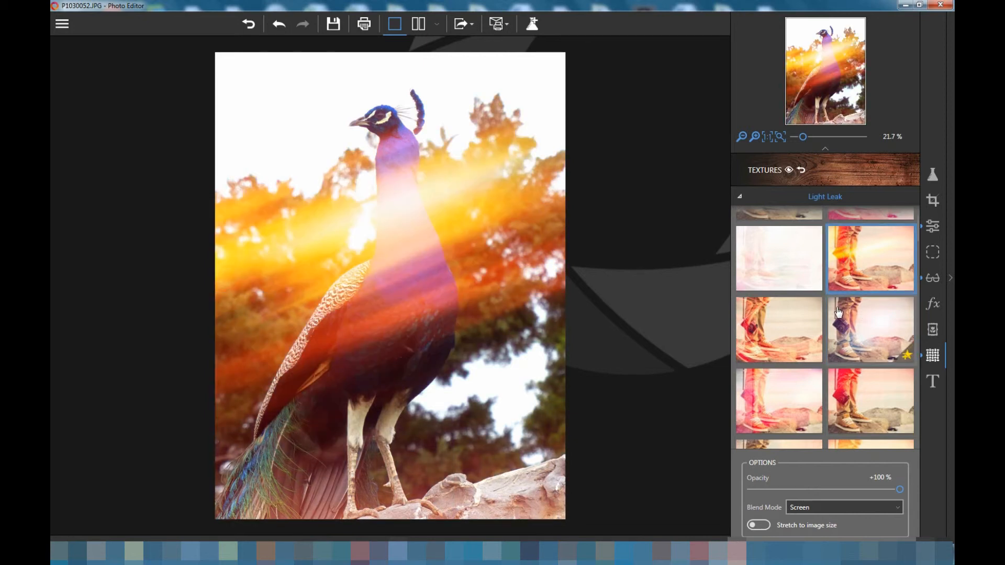
{"action": "left_click", "coordinate": [779, 227]}
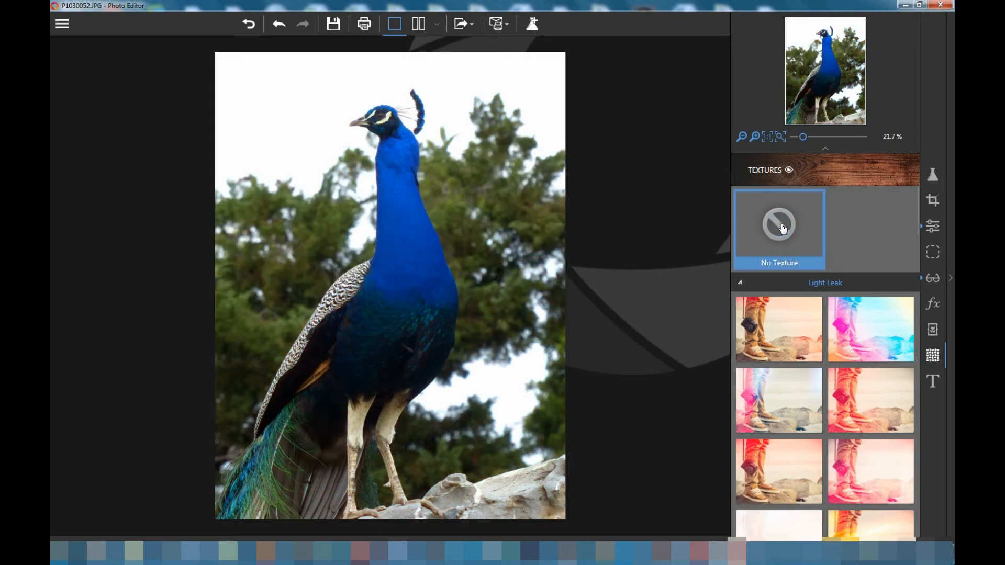
{"action": "left_click", "coordinate": [932, 381]}
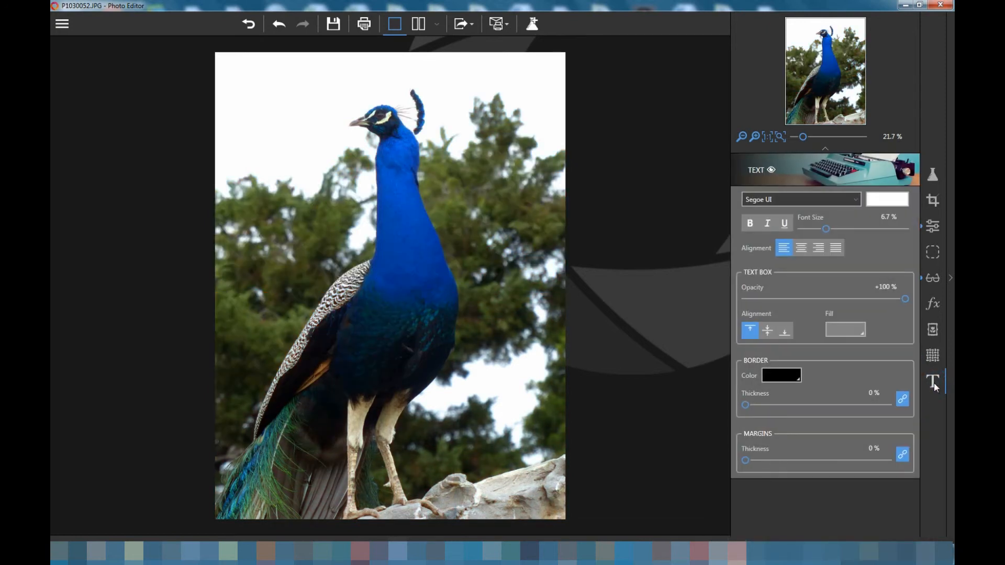